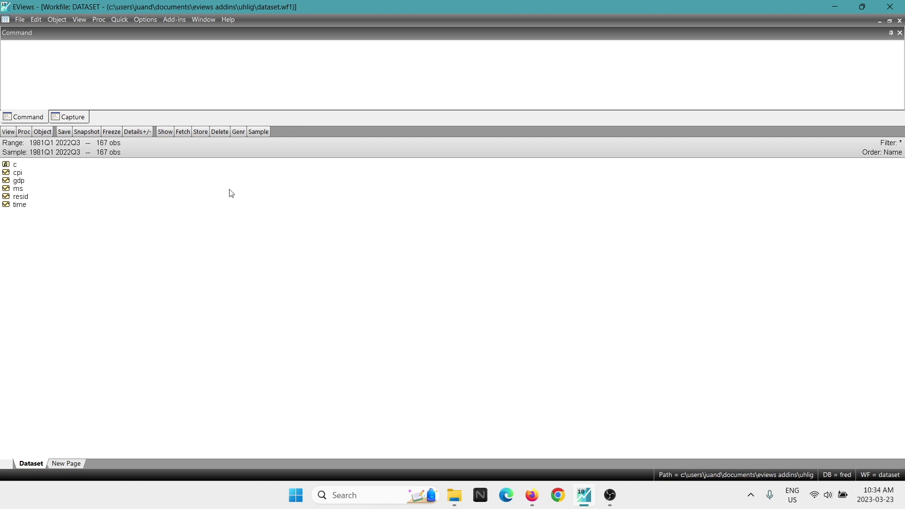
{"action": "mouse_move", "coordinate": [28, 191]}
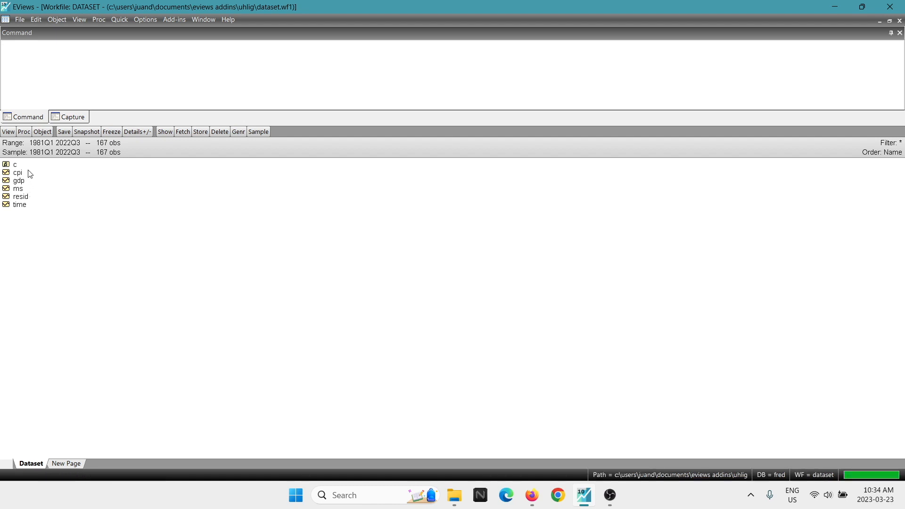
Step: Select the cpi, gdp and ms series in the workfile and show their context menu
{"action": "left_click_drag", "start_coordinate": [18, 172], "coordinate": [17, 188]}
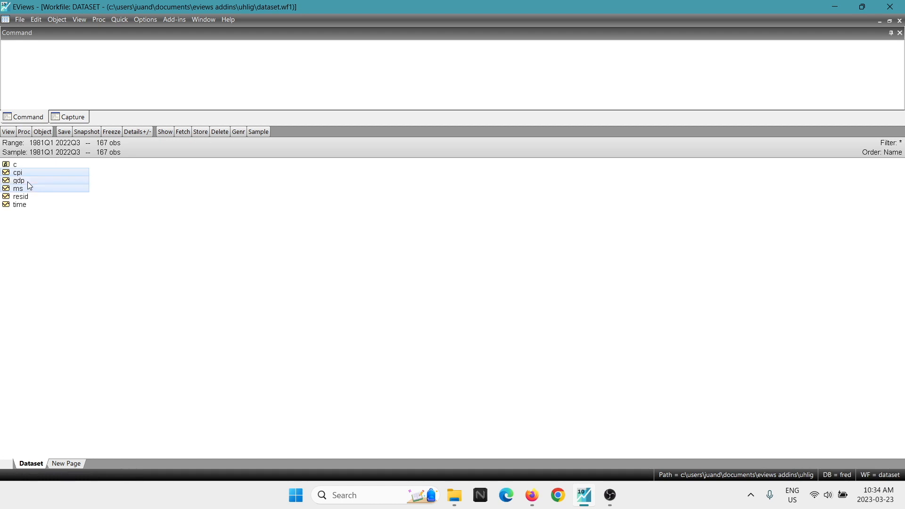
{"action": "right_click", "coordinate": [17, 173]}
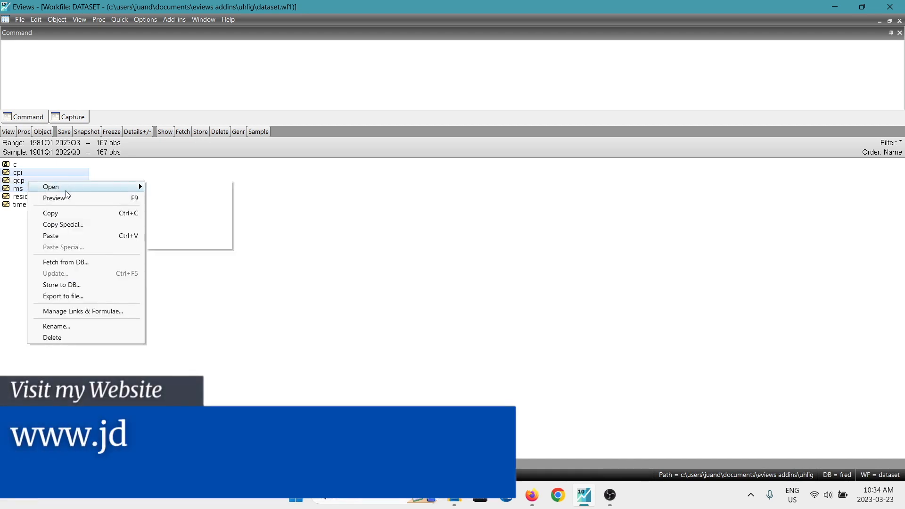
{"action": "mouse_move", "coordinate": [51, 187]}
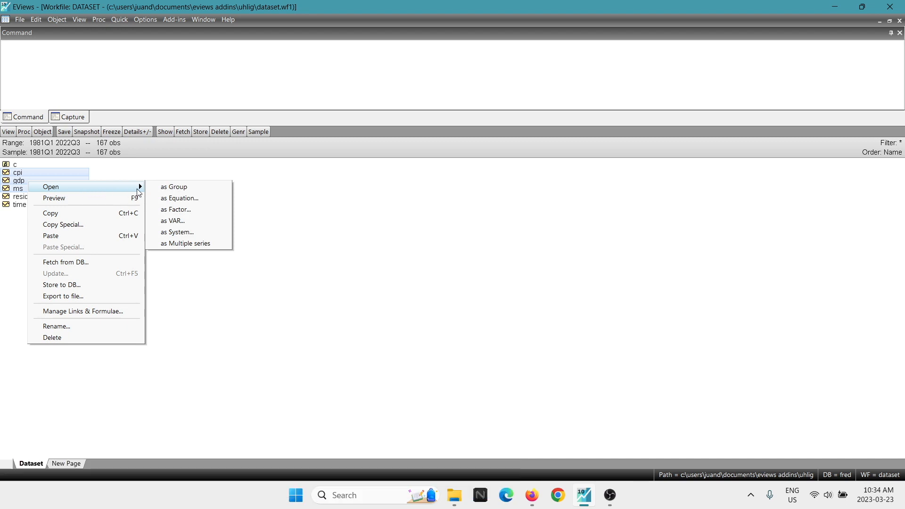
{"action": "mouse_move", "coordinate": [179, 192]}
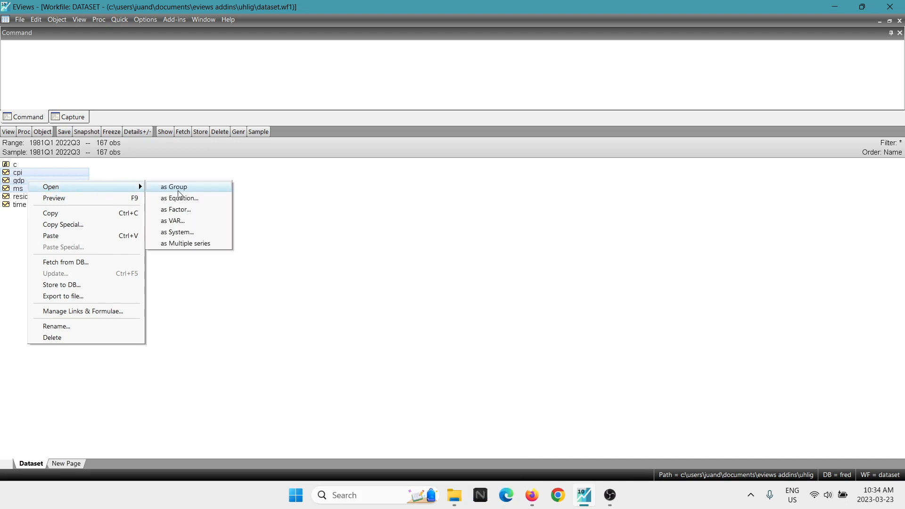
Step: Open cpi, gdp and ms as a group and plot them as multiple separate line graphs
{"action": "left_click", "coordinate": [174, 187]}
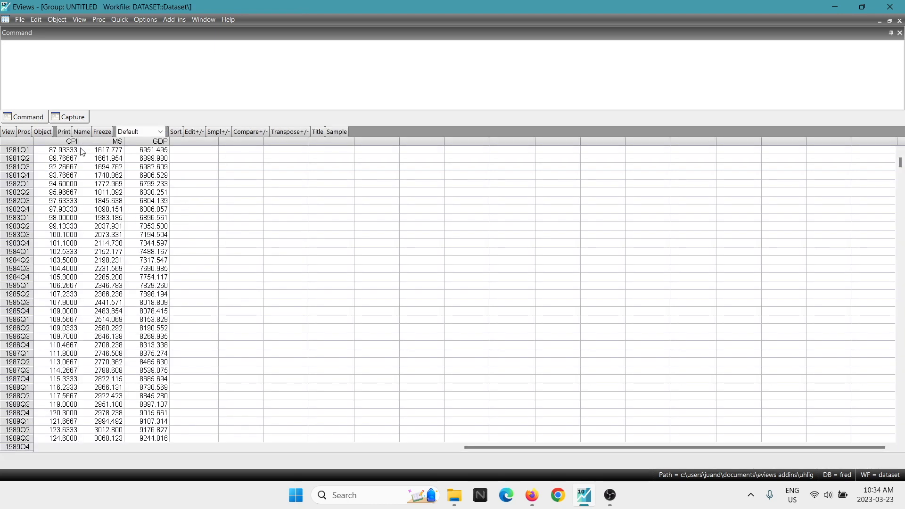
{"action": "left_click", "coordinate": [6, 132]}
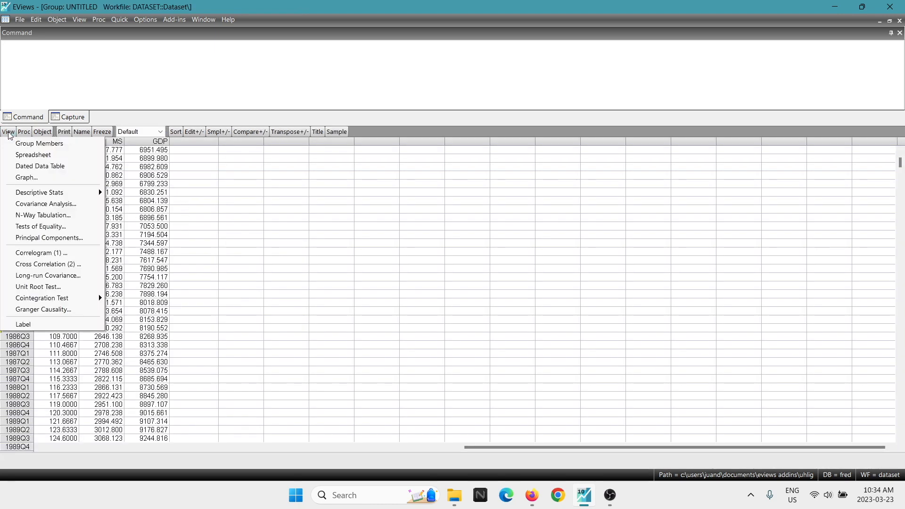
{"action": "left_click", "coordinate": [22, 175]}
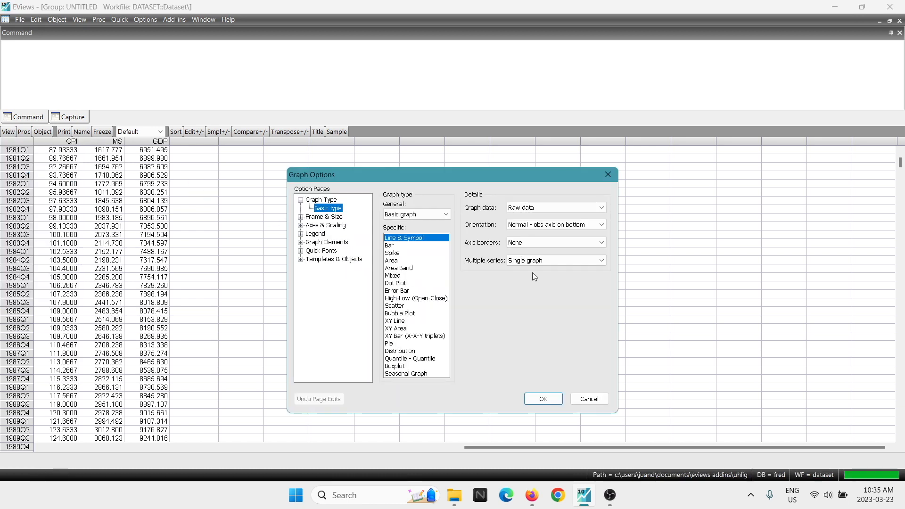
{"action": "mouse_move", "coordinate": [493, 263]}
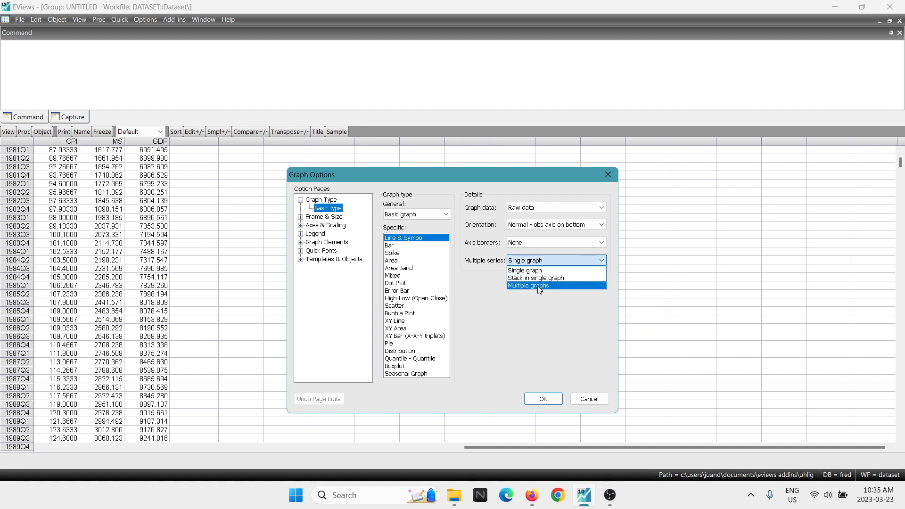
{"action": "left_click", "coordinate": [543, 398]}
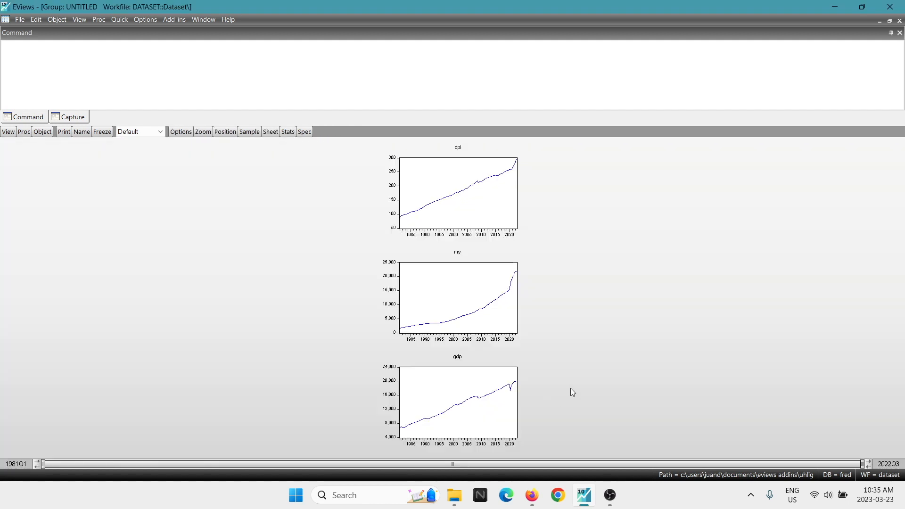
{"action": "mouse_move", "coordinate": [449, 161]}
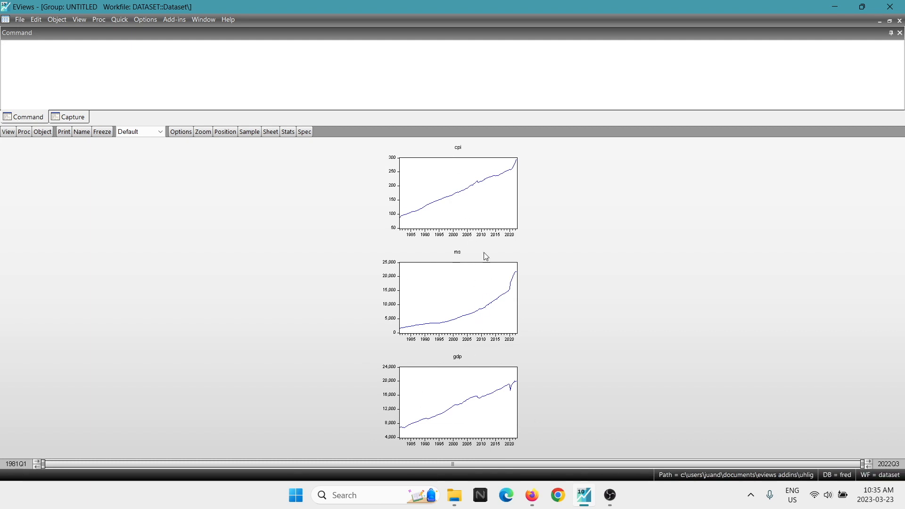
{"action": "mouse_move", "coordinate": [599, 204]}
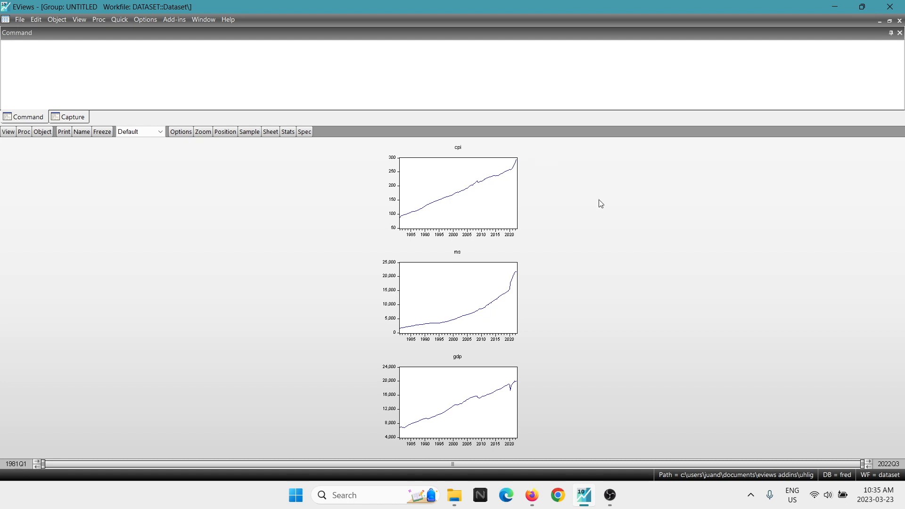
{"action": "mouse_move", "coordinate": [663, 217]}
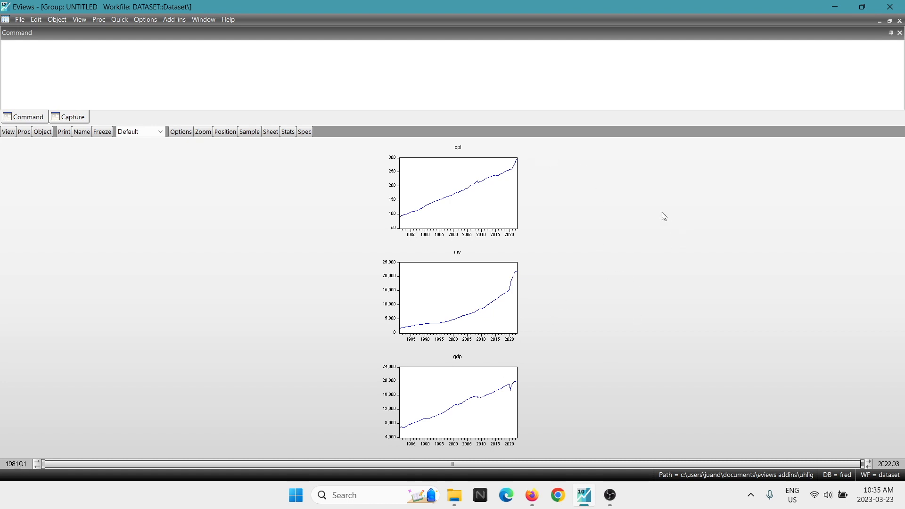
Step: Bring up the context menu that applies to all three graphs
{"action": "right_click", "coordinate": [662, 216]}
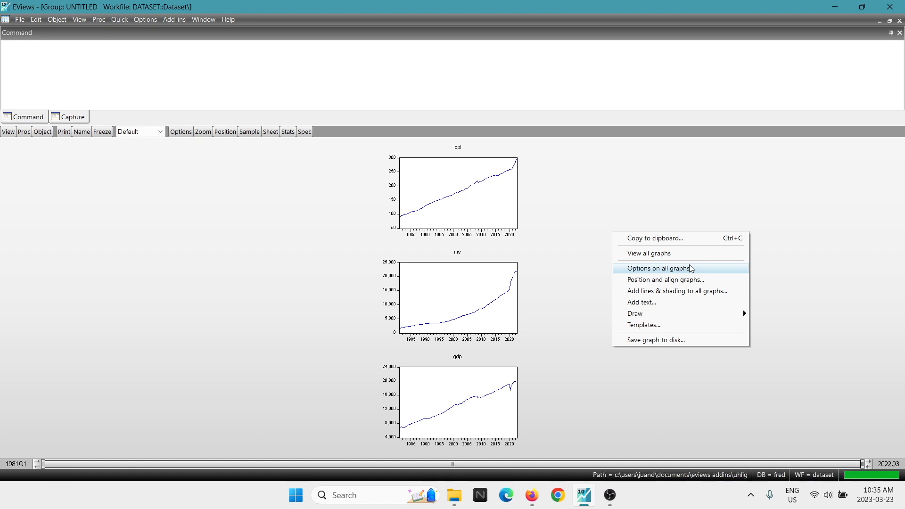
{"action": "mouse_move", "coordinate": [663, 326]}
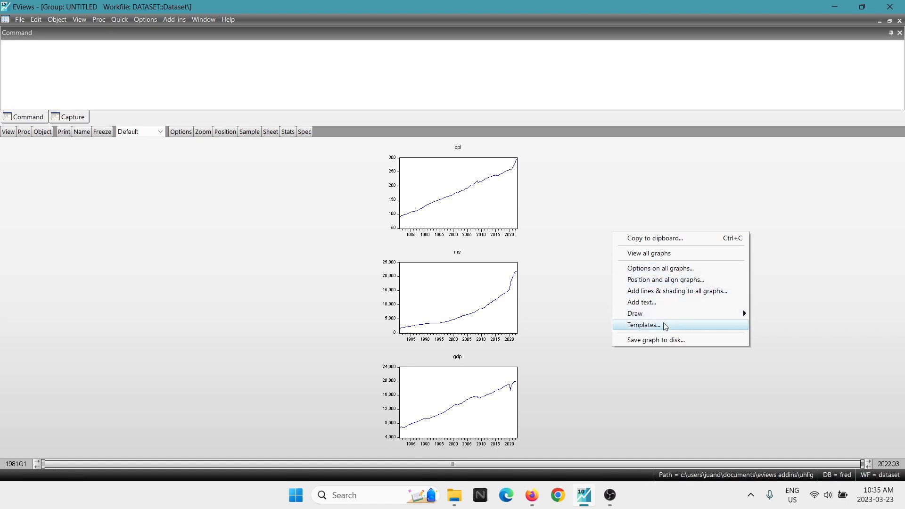
Step: Apply a predefined graph template to the cpi, ms and gdp graphs and confirm
{"action": "left_click", "coordinate": [643, 324]}
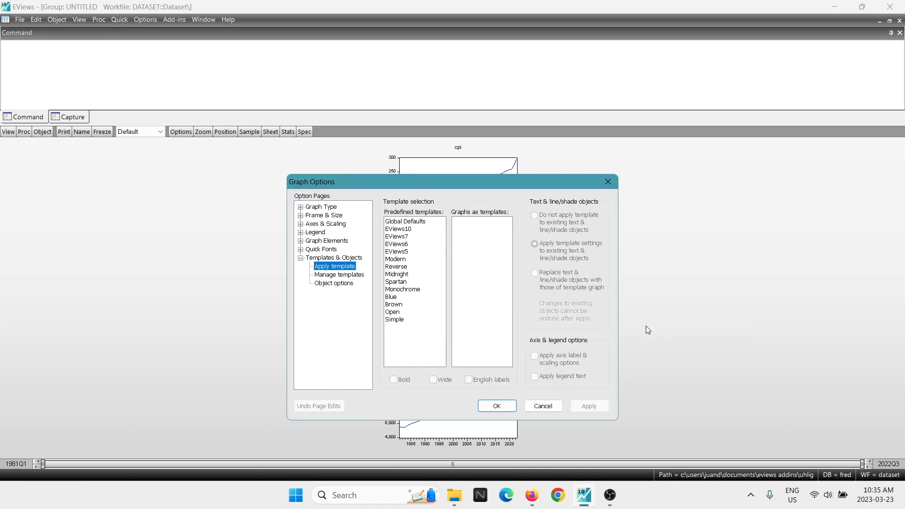
{"action": "mouse_move", "coordinate": [415, 309]}
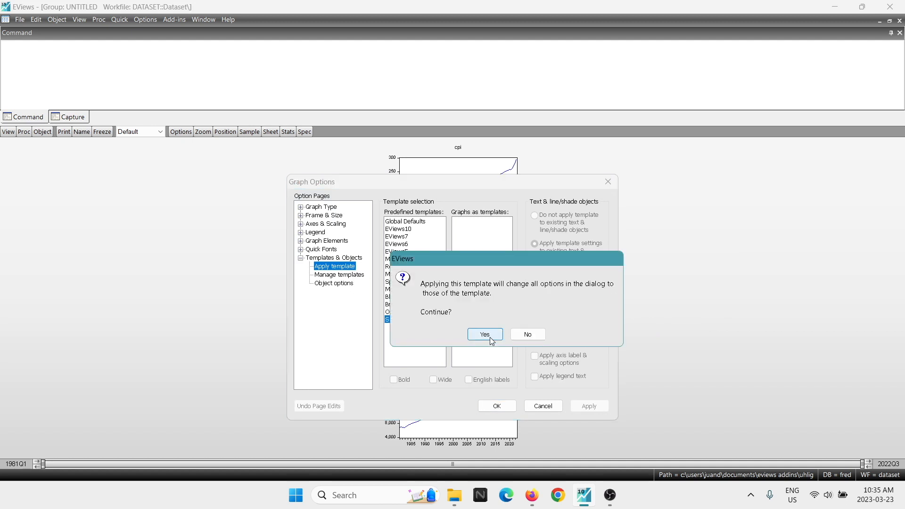
{"action": "left_click", "coordinate": [484, 334]}
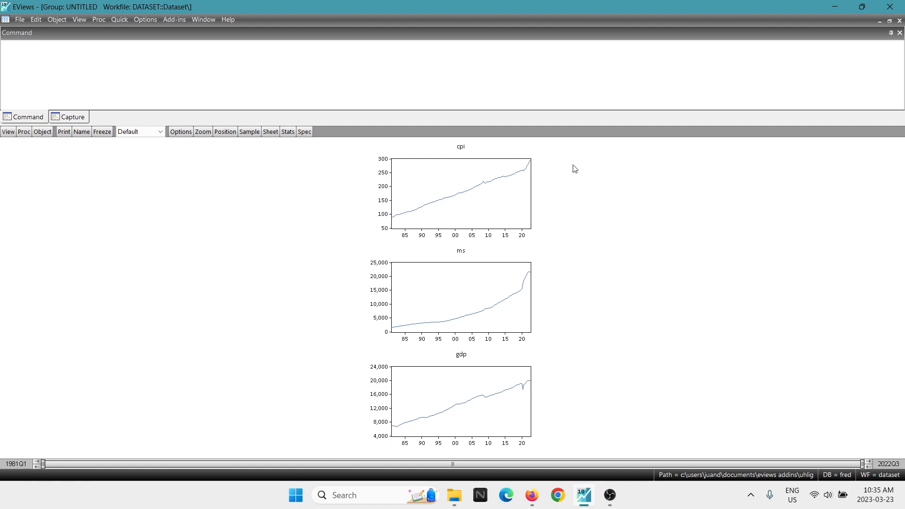
{"action": "mouse_move", "coordinate": [460, 378]}
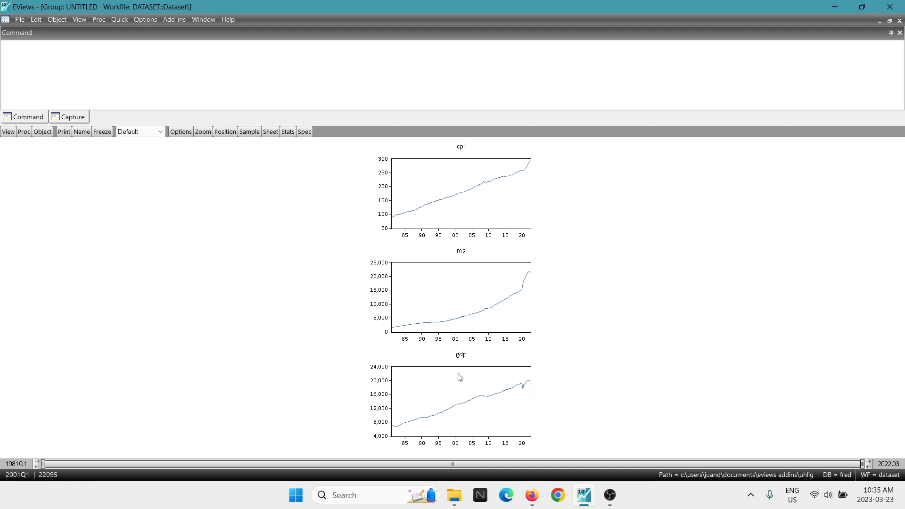
{"action": "mouse_move", "coordinate": [466, 161]}
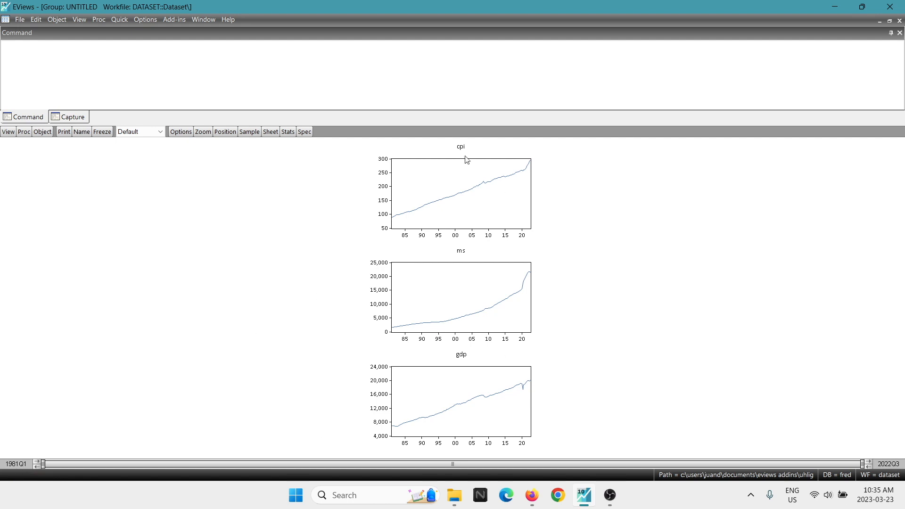
{"action": "mouse_move", "coordinate": [296, 250]}
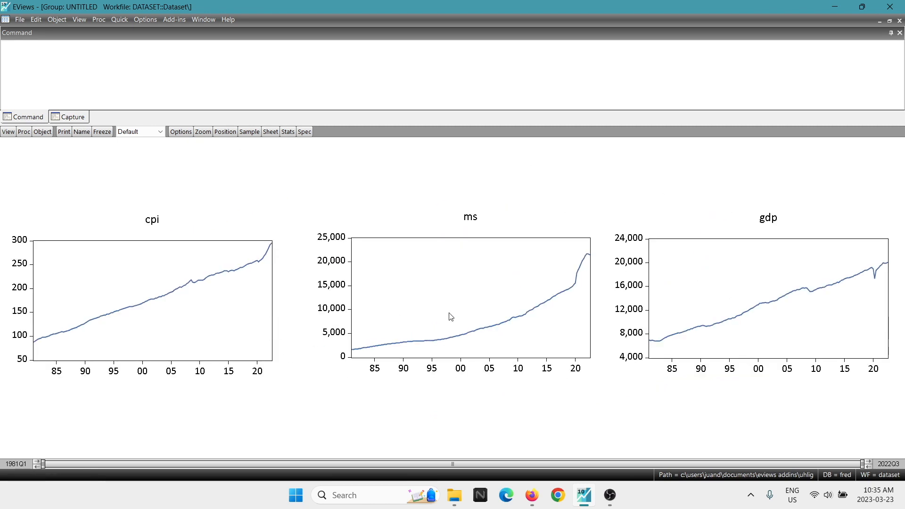
{"action": "mouse_move", "coordinate": [475, 338]}
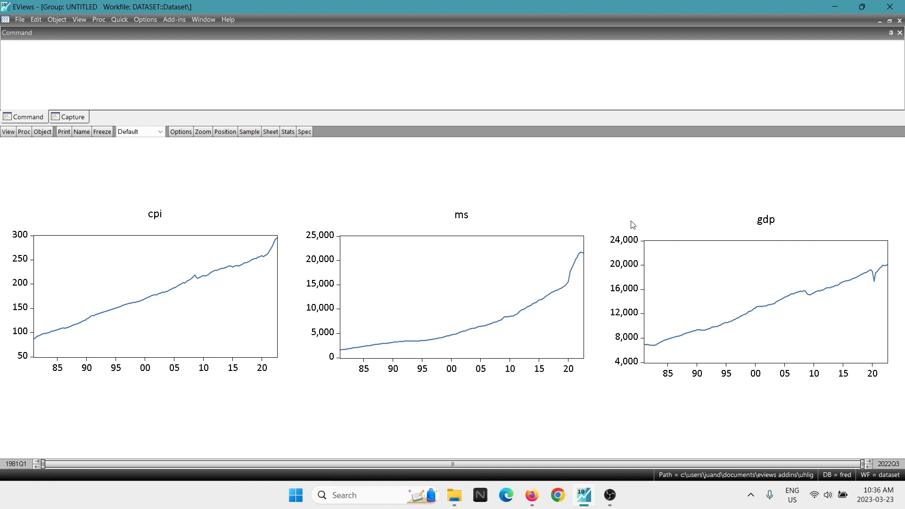
{"action": "mouse_move", "coordinate": [694, 266]}
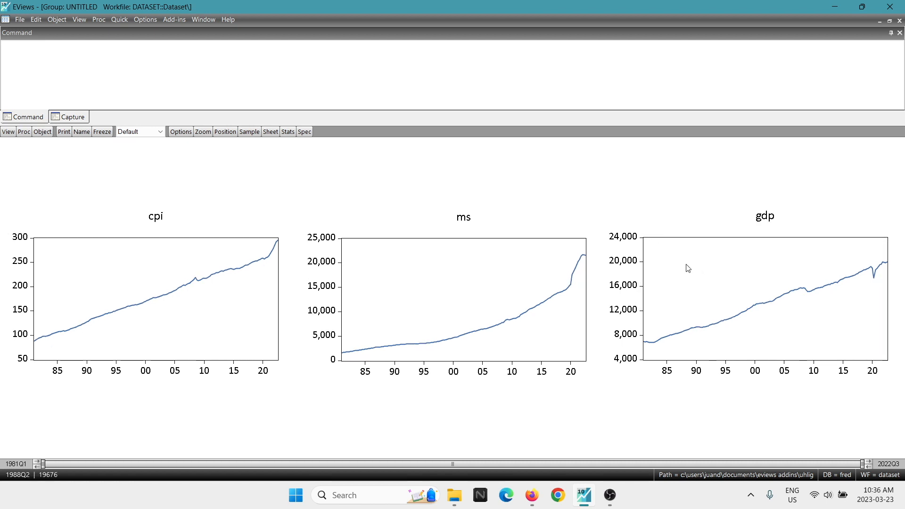
Step: Review the Graphics File Save dialog for the graphs, then close it without saving
{"action": "right_click", "coordinate": [373, 190]}
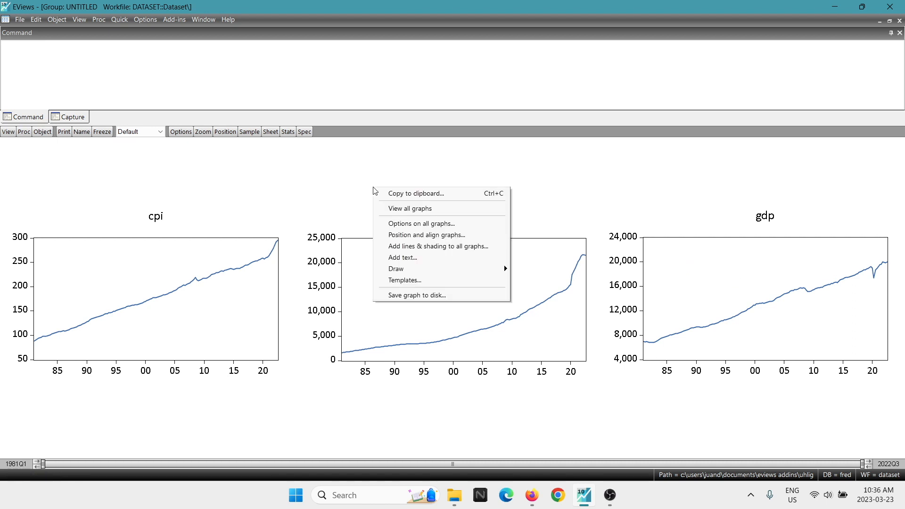
{"action": "left_click", "coordinate": [418, 295]}
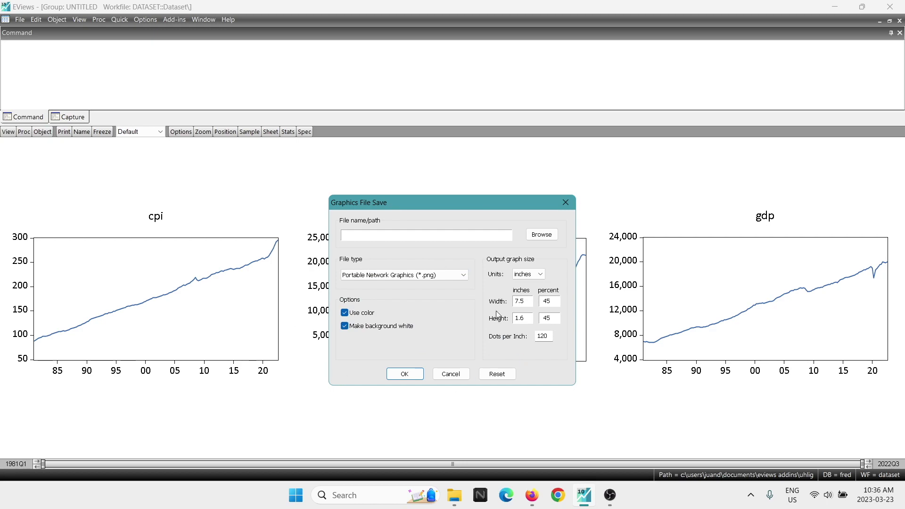
{"action": "left_click", "coordinate": [450, 373]}
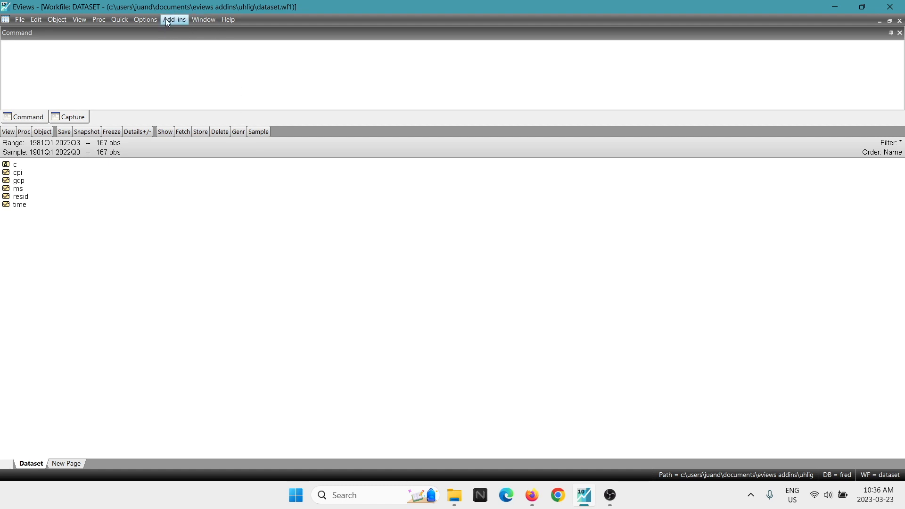
{"action": "mouse_move", "coordinate": [170, 29]}
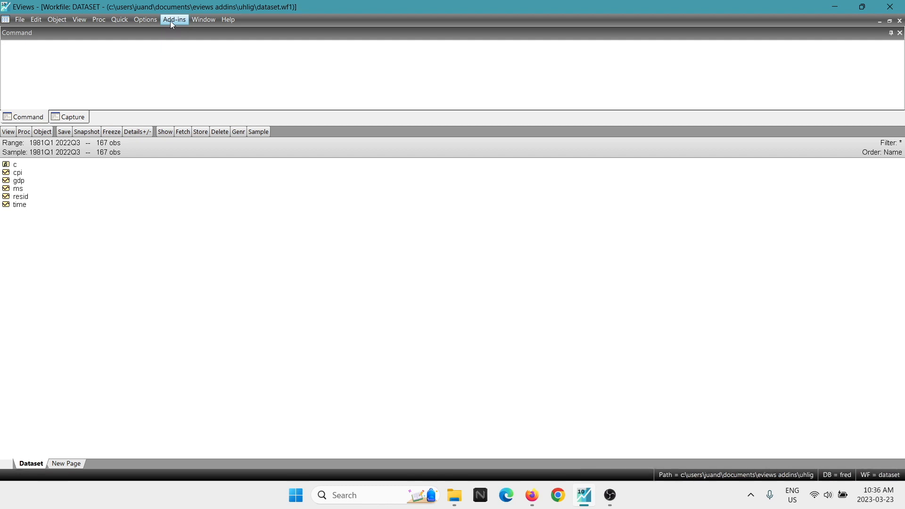
Step: Browse the downloadable add-ins catalogue and highlight the urall unit-root package
{"action": "left_click", "coordinate": [175, 19]}
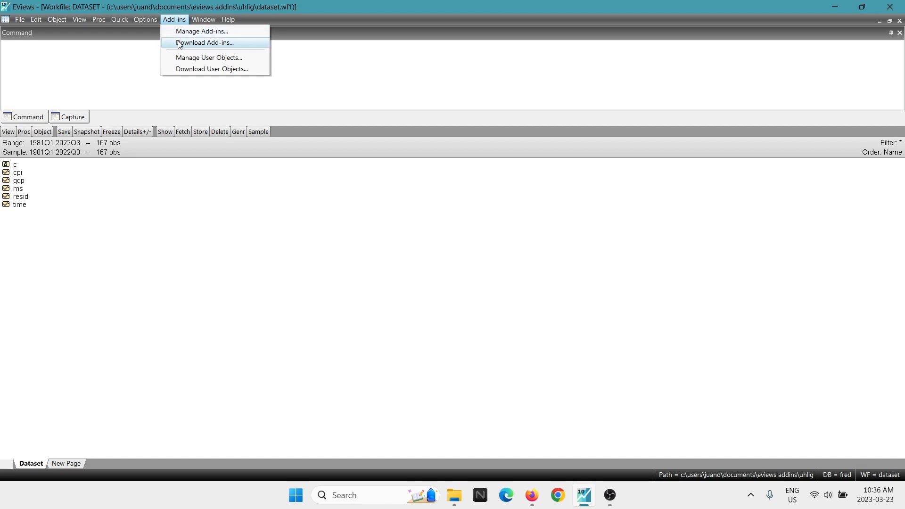
{"action": "left_click", "coordinate": [208, 42]}
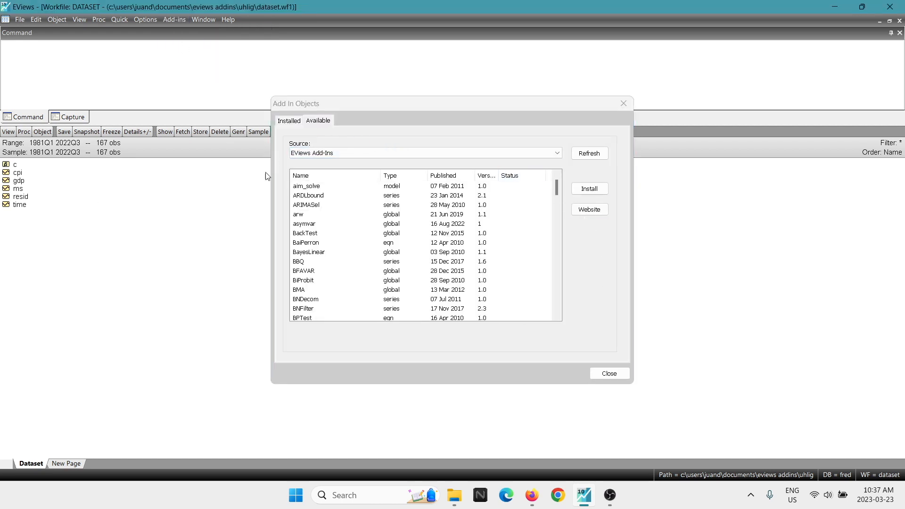
{"action": "left_click", "coordinate": [424, 152]}
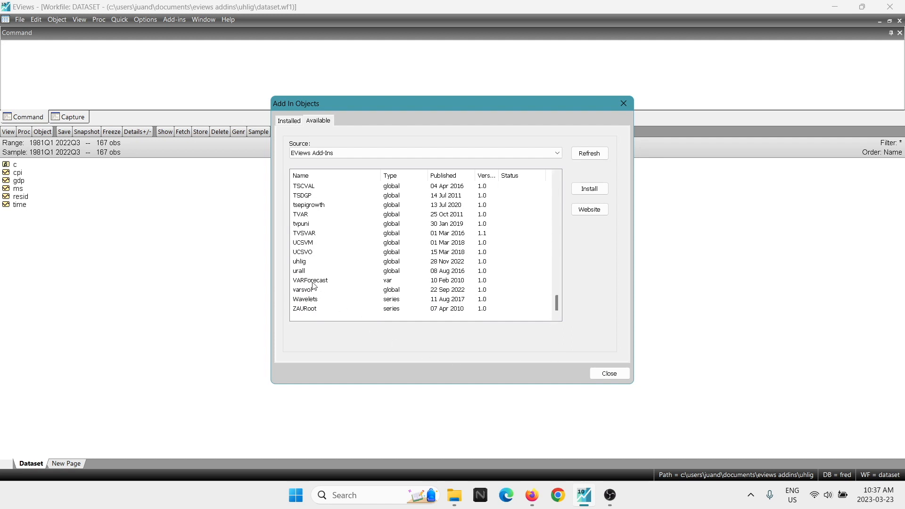
{"action": "left_click", "coordinate": [299, 270]}
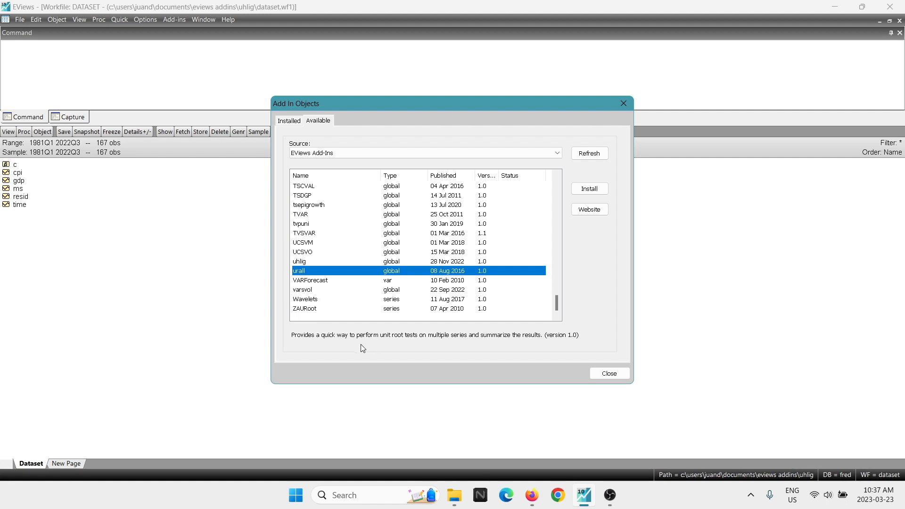
{"action": "mouse_move", "coordinate": [439, 344]}
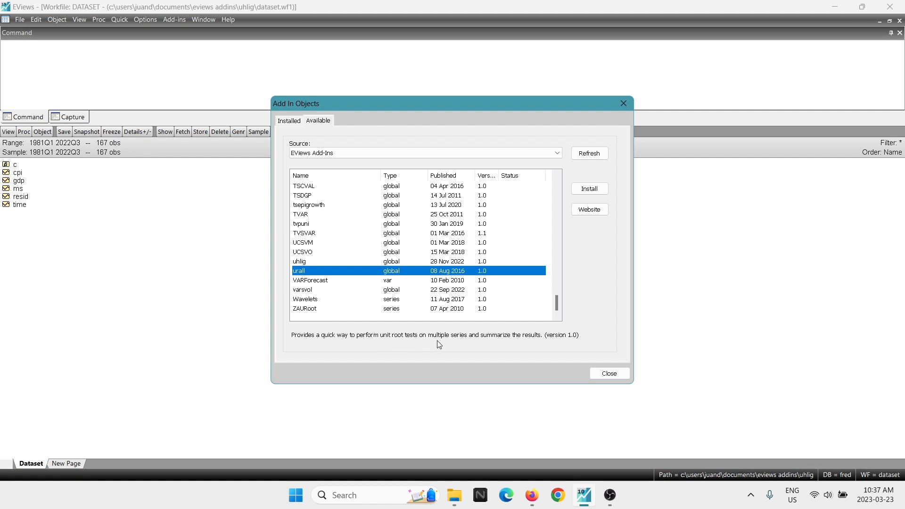
{"action": "mouse_move", "coordinate": [526, 348]}
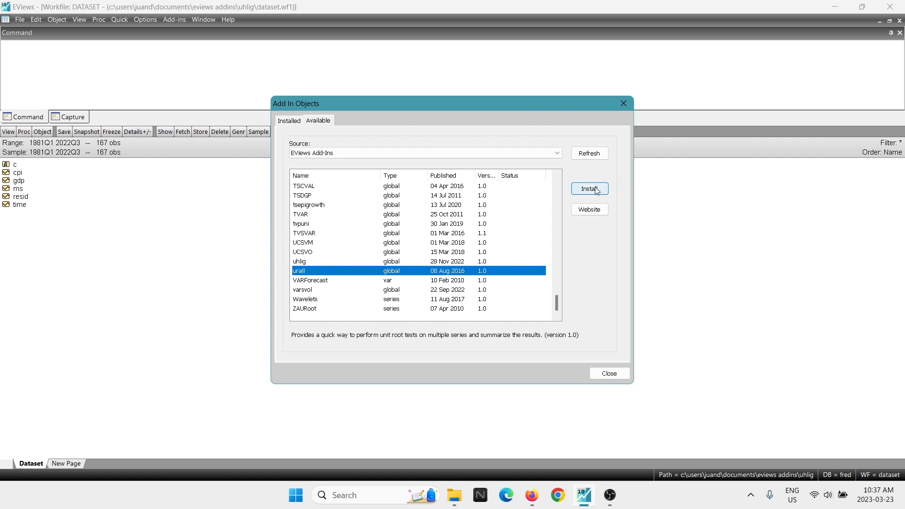
Step: Install urall, overwriting the existing folder and running its install program to success
{"action": "left_click", "coordinate": [589, 188]}
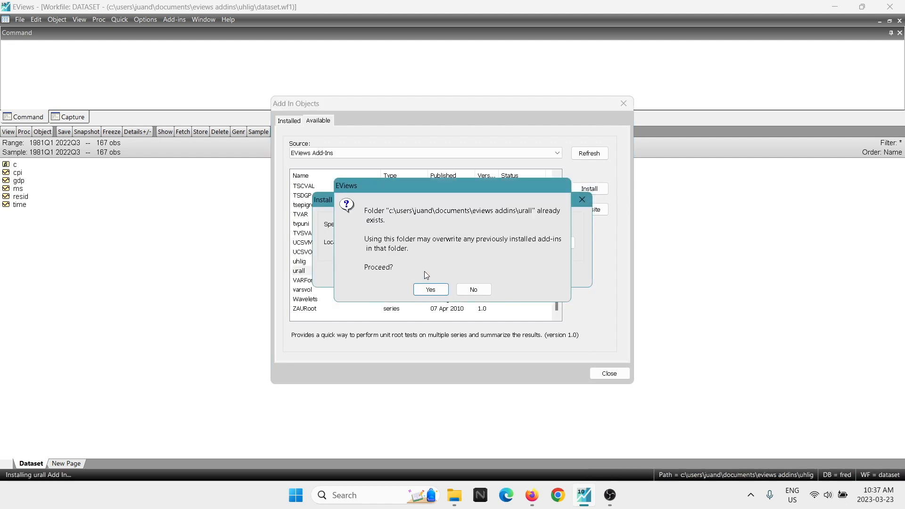
{"action": "left_click", "coordinate": [431, 289]}
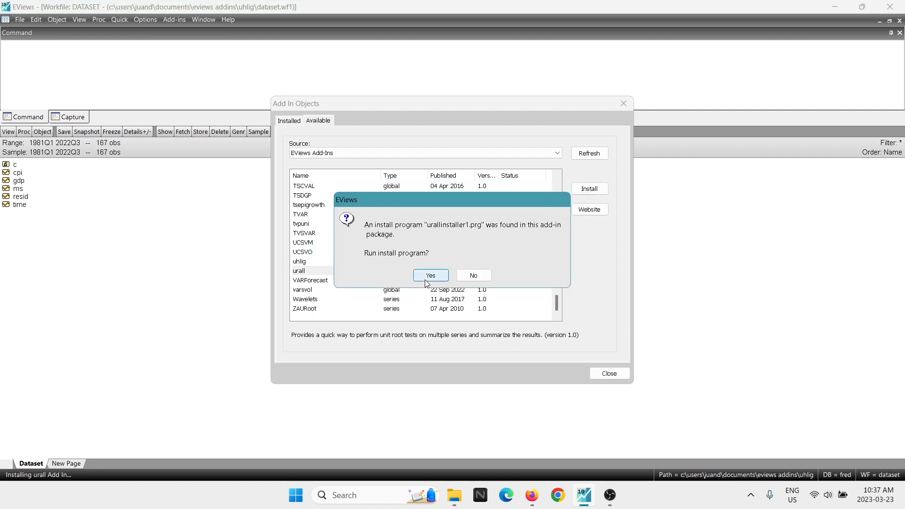
{"action": "left_click", "coordinate": [431, 275]}
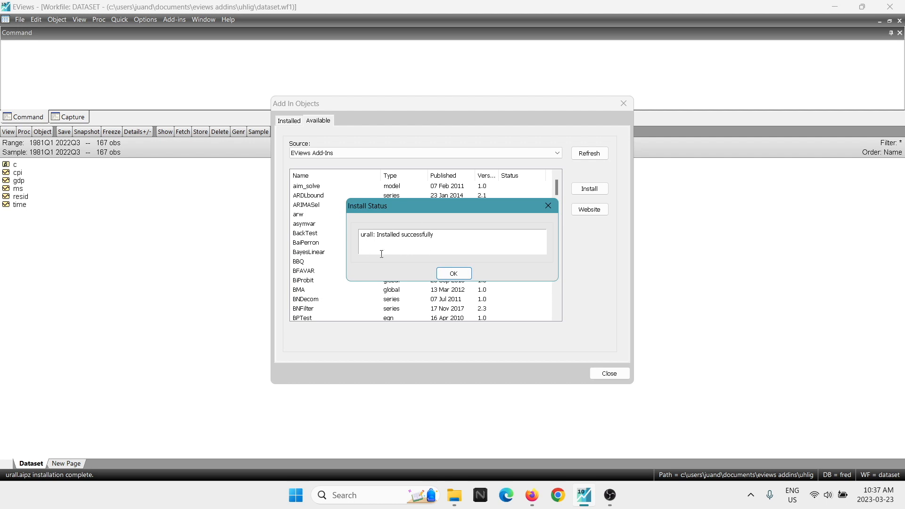
{"action": "left_click", "coordinate": [453, 273]}
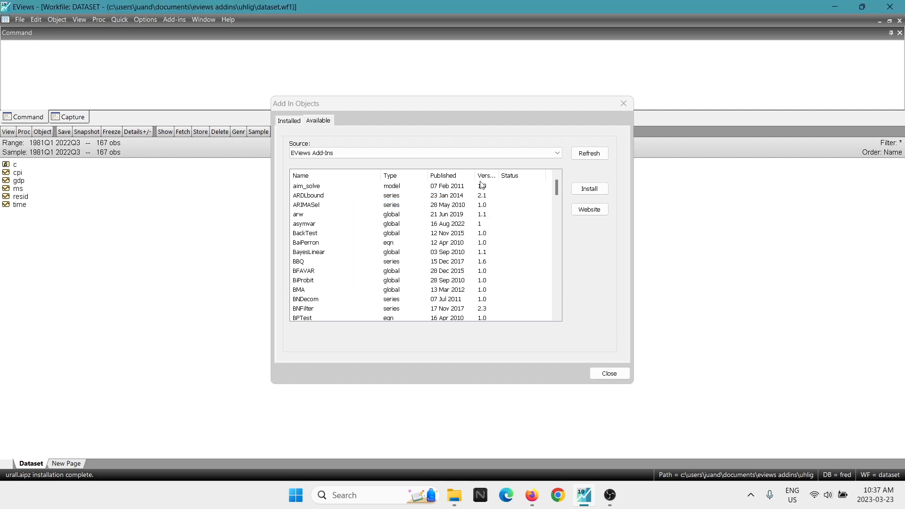
Step: Confirm urall is listed as installed, close the manager, and show the Add-ins menu
{"action": "left_click", "coordinate": [288, 121]}
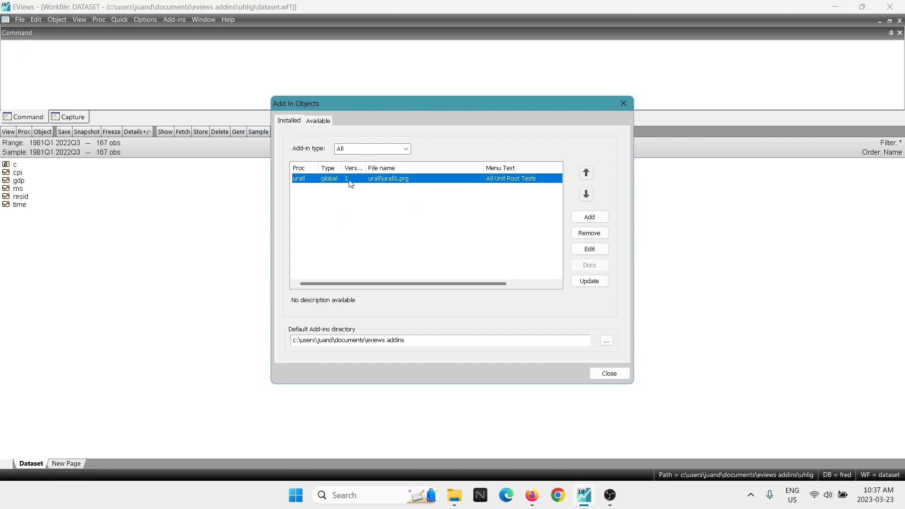
{"action": "left_click", "coordinate": [609, 373]}
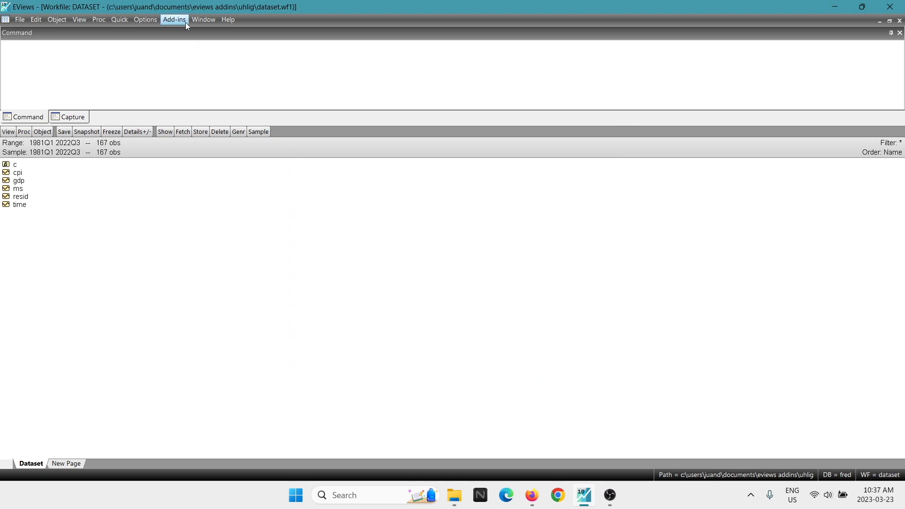
{"action": "left_click", "coordinate": [174, 20]}
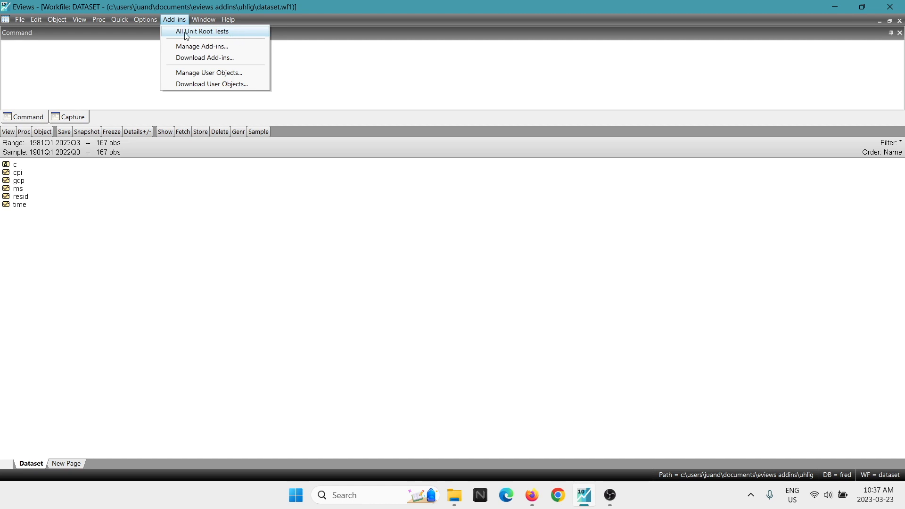
{"action": "mouse_move", "coordinate": [256, 34]}
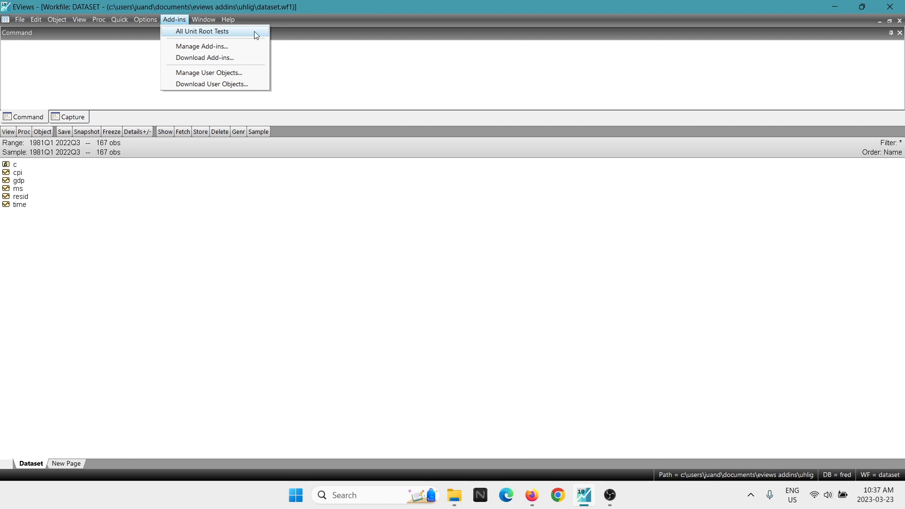
{"action": "mouse_move", "coordinate": [234, 31]}
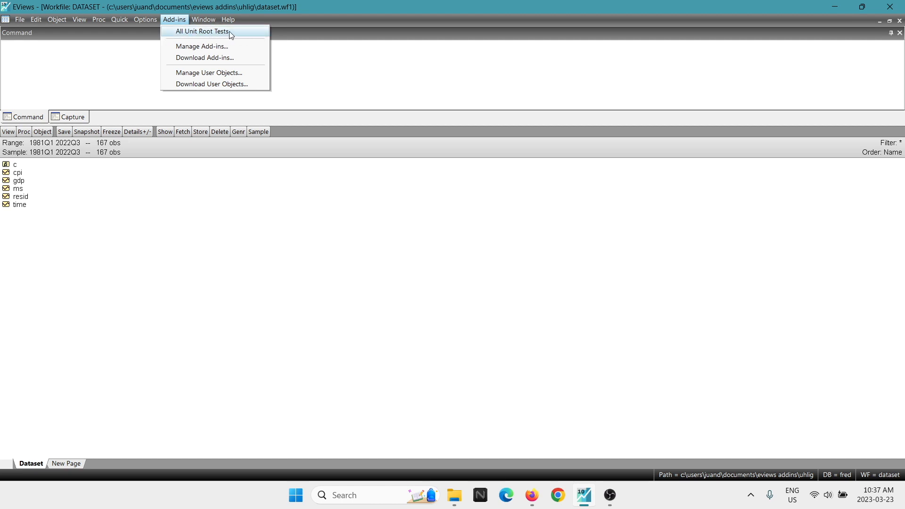
Step: Start the All Unit Root Tests add-in and focus its variable names box
{"action": "left_click", "coordinate": [209, 32]}
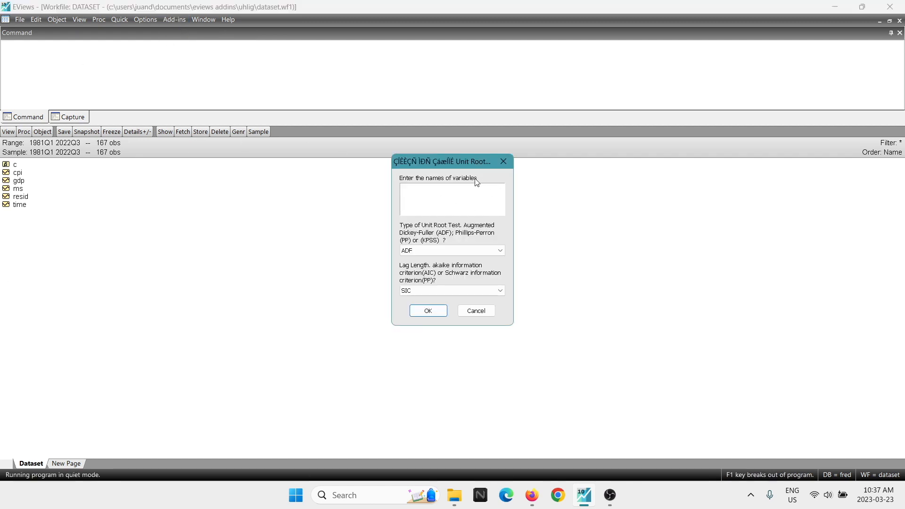
{"action": "left_click", "coordinate": [452, 199]}
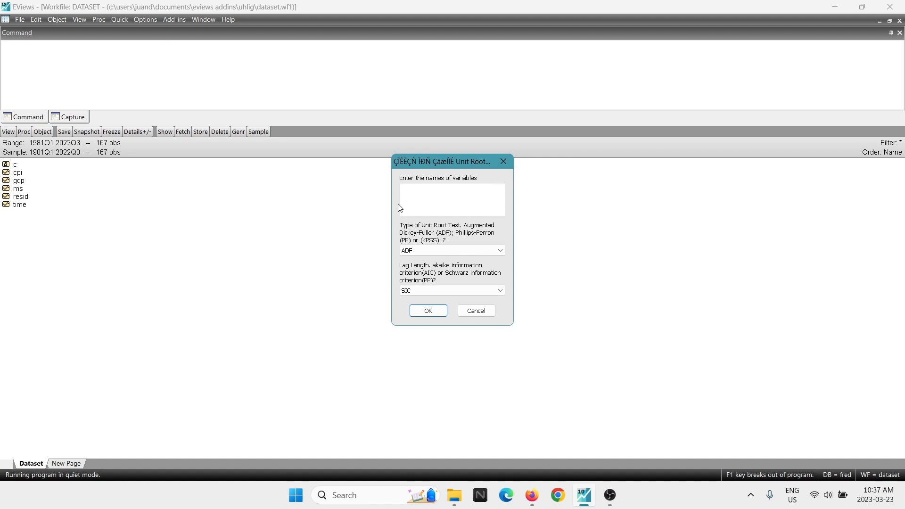
Step: Run ADF_and_PP unit root tests on cpi, gdp and ms with SIC lag selection
{"action": "type", "text": "cpi"}
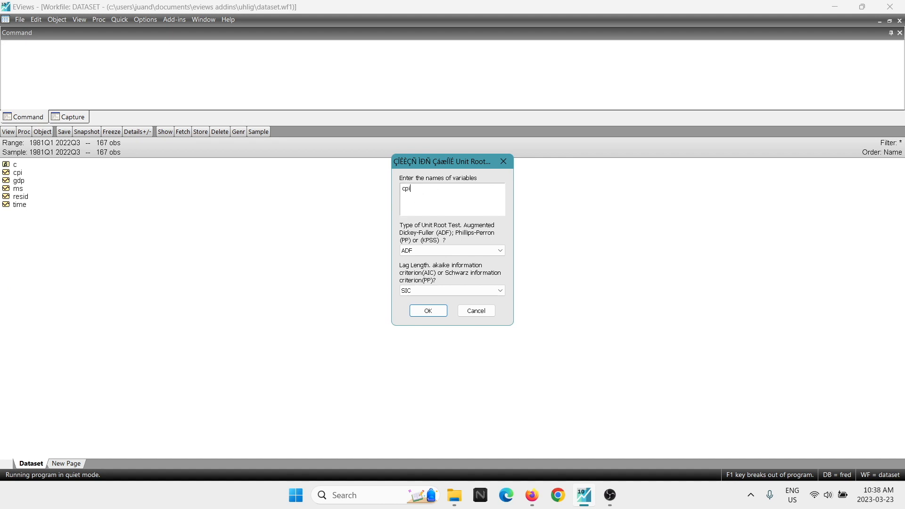
{"action": "type", "text": "gdp ms"}
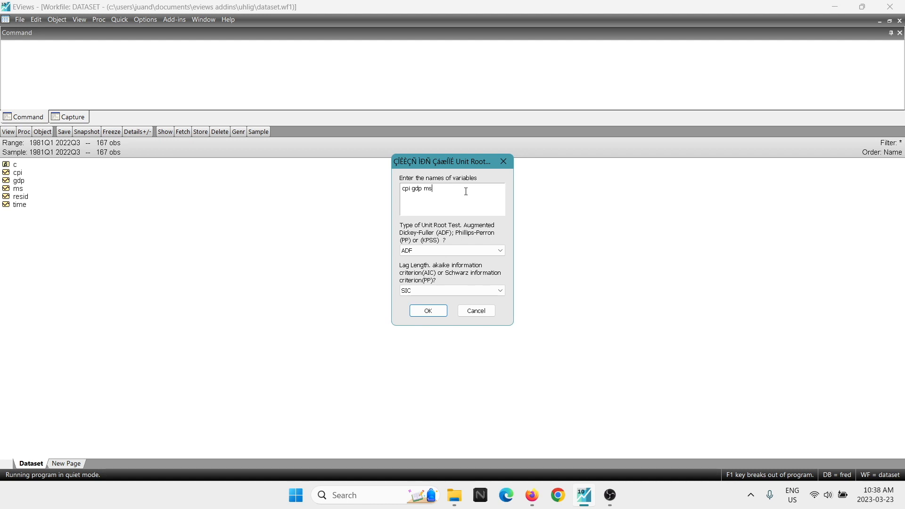
{"action": "mouse_move", "coordinate": [452, 268]}
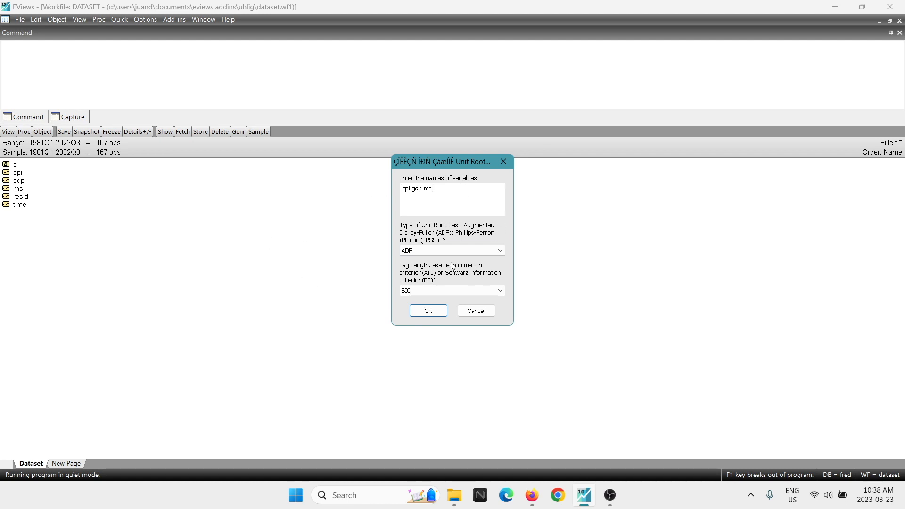
{"action": "mouse_move", "coordinate": [421, 249]}
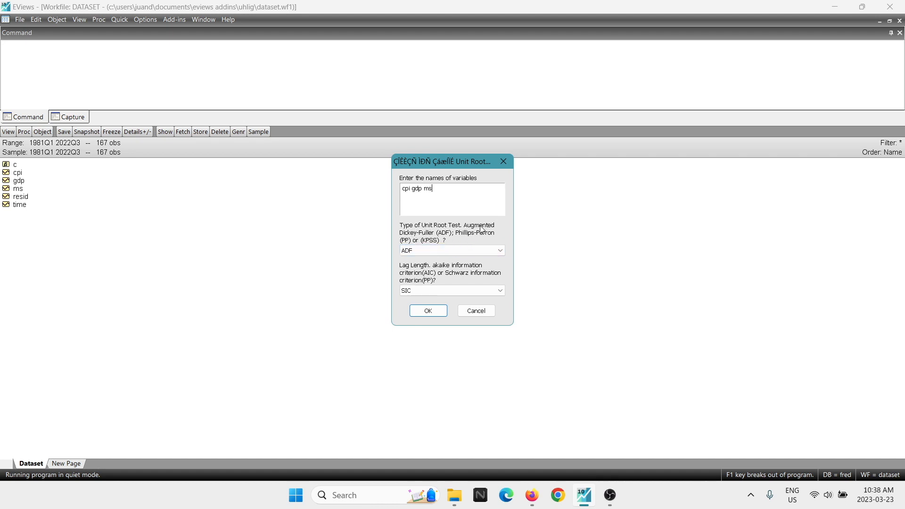
{"action": "mouse_move", "coordinate": [498, 234]}
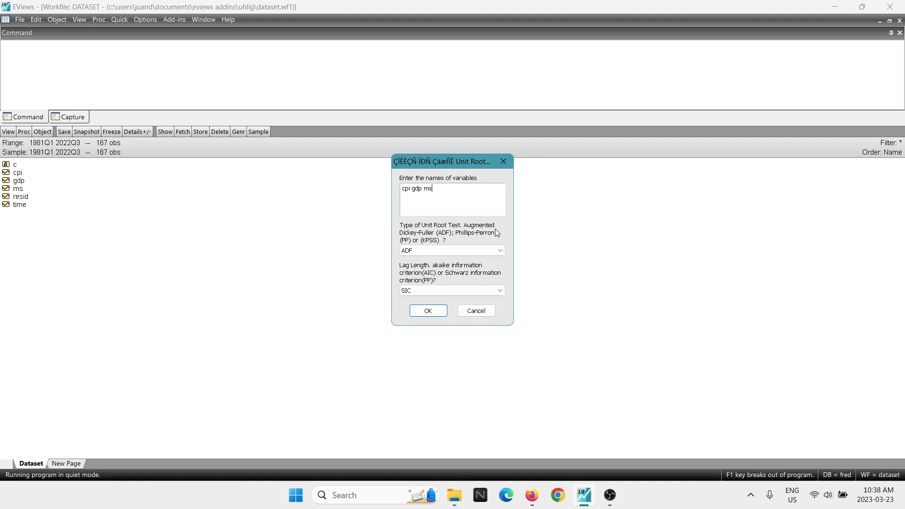
{"action": "left_click", "coordinate": [452, 250]}
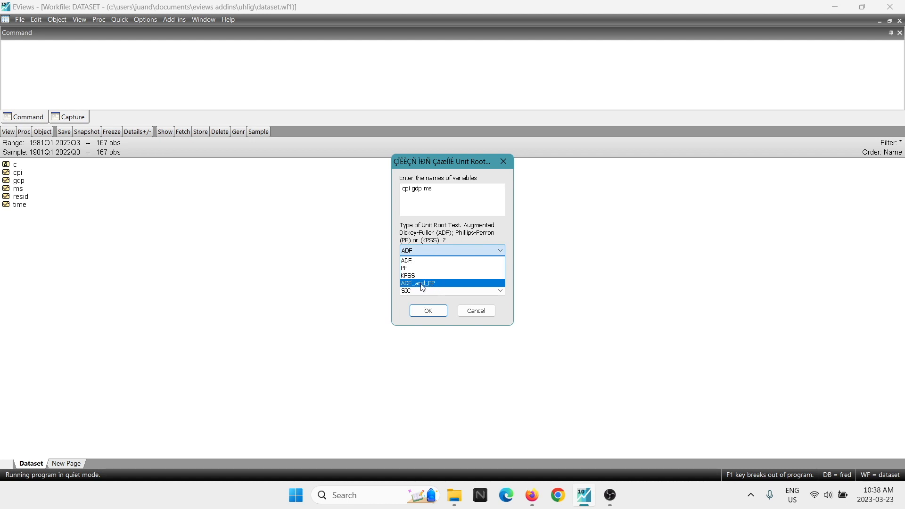
{"action": "left_click", "coordinate": [417, 282]}
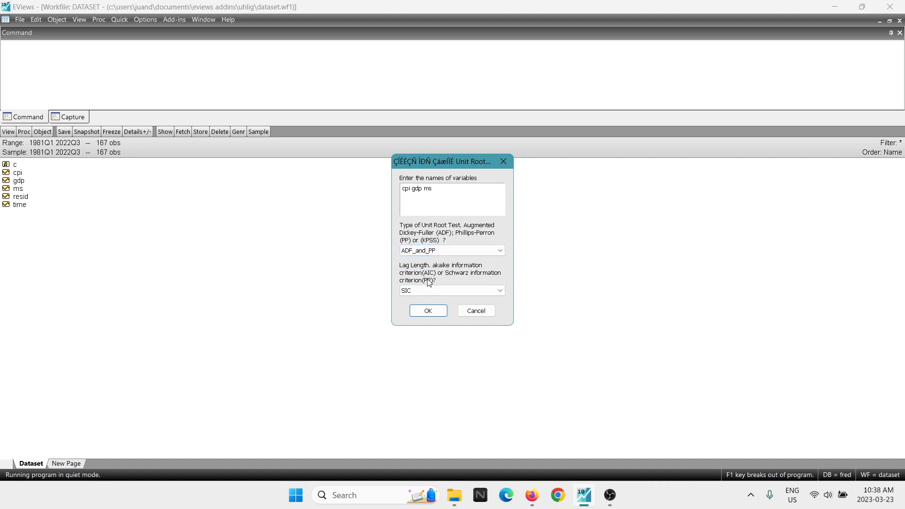
{"action": "mouse_move", "coordinate": [426, 280]}
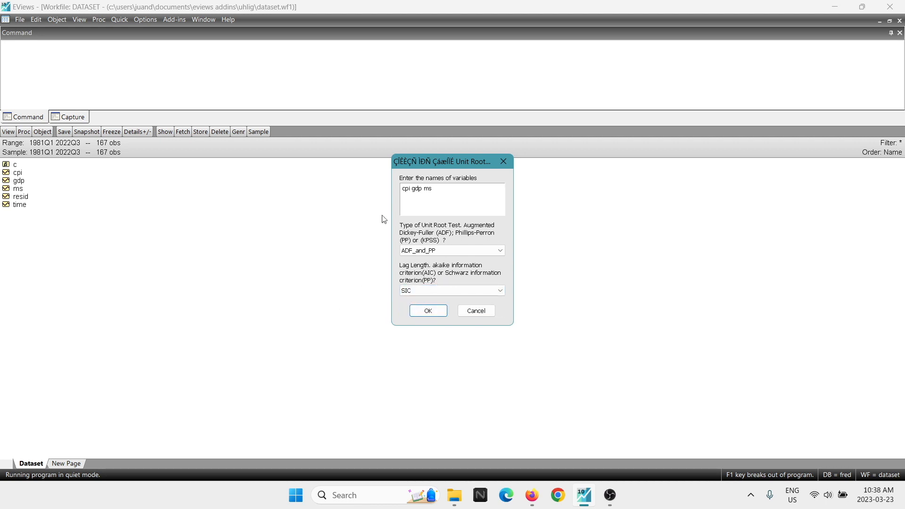
{"action": "left_click", "coordinate": [428, 310]}
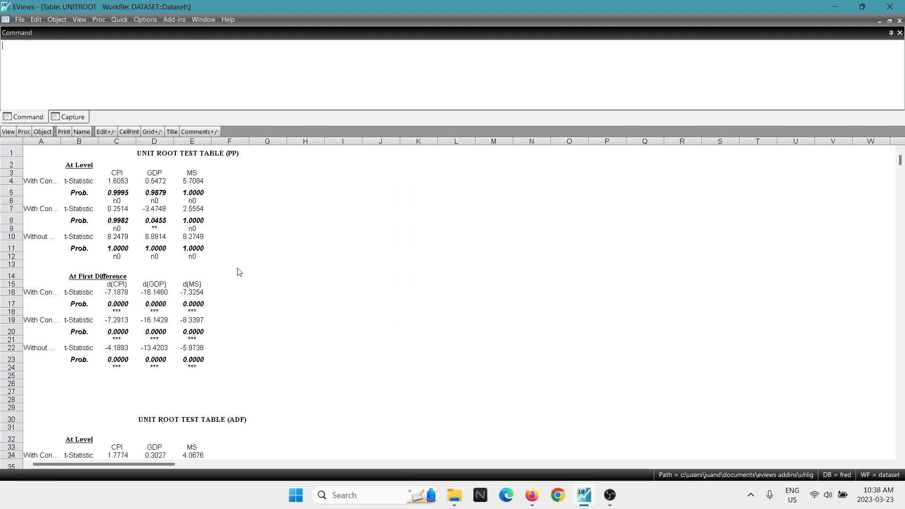
{"action": "mouse_move", "coordinate": [156, 160]}
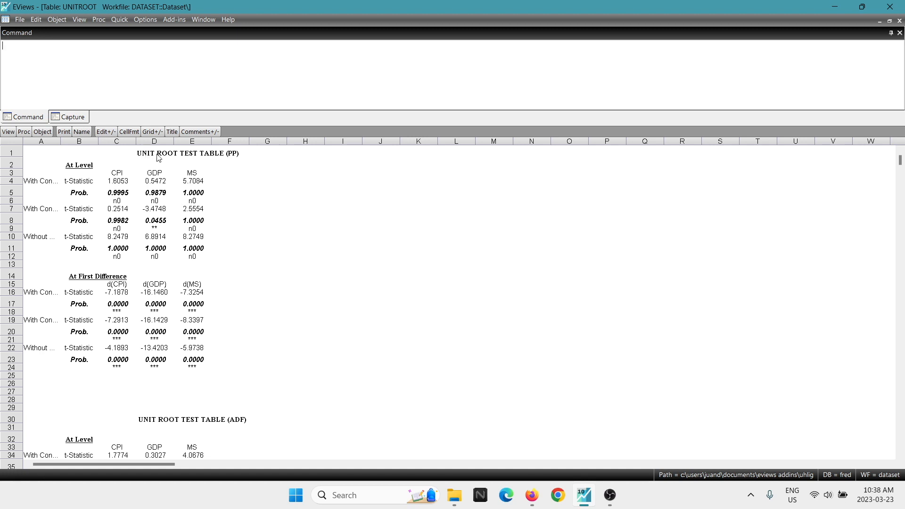
{"action": "mouse_move", "coordinate": [241, 164]}
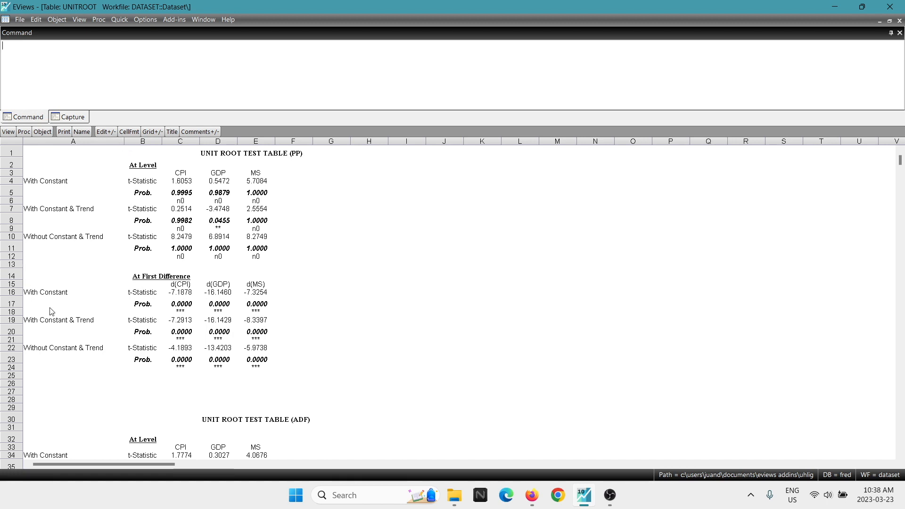
{"action": "mouse_move", "coordinate": [336, 228]}
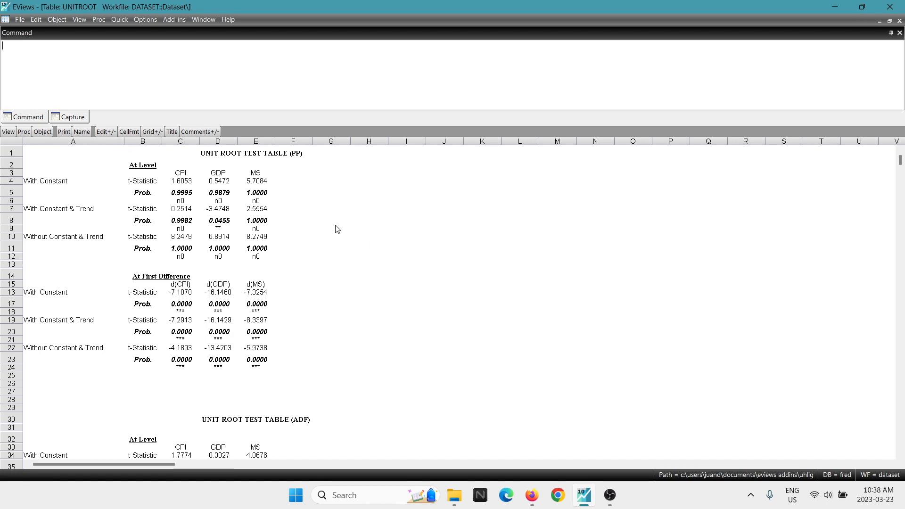
{"action": "mouse_move", "coordinate": [315, 217]}
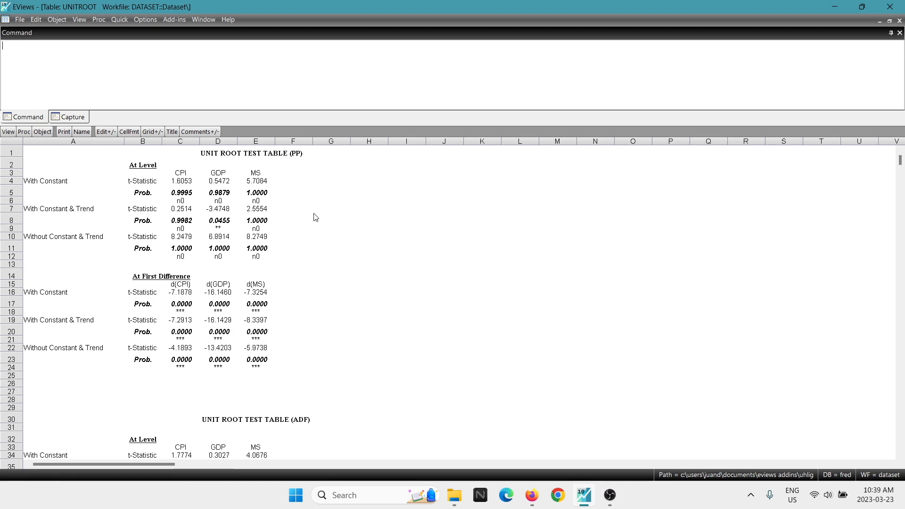
{"action": "mouse_move", "coordinate": [68, 207]}
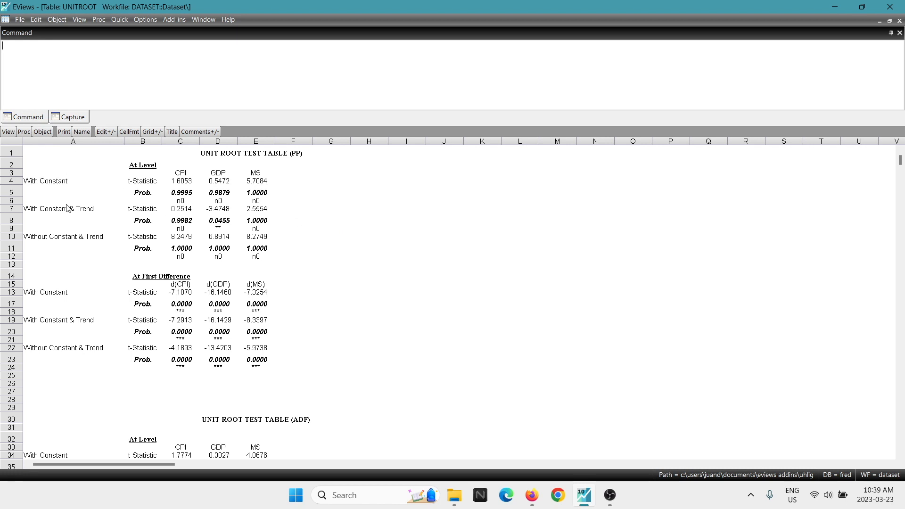
{"action": "mouse_move", "coordinate": [59, 219]}
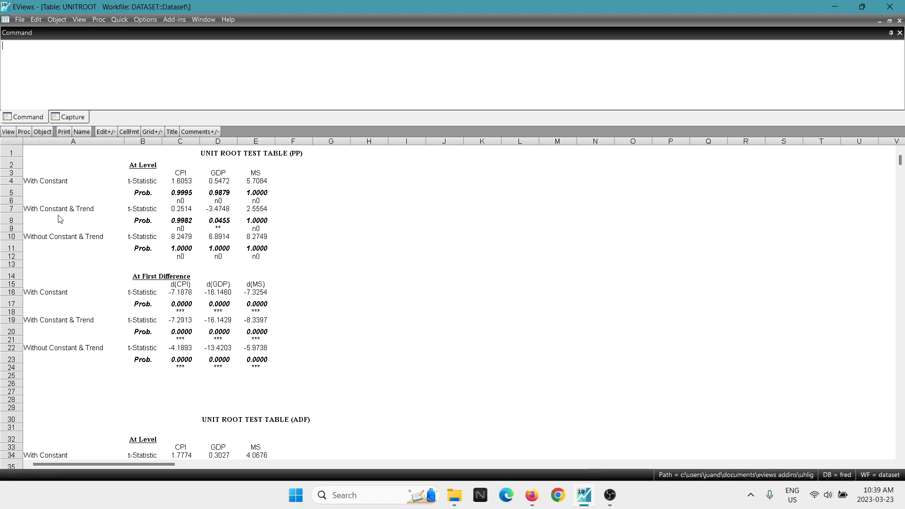
{"action": "mouse_move", "coordinate": [58, 248]}
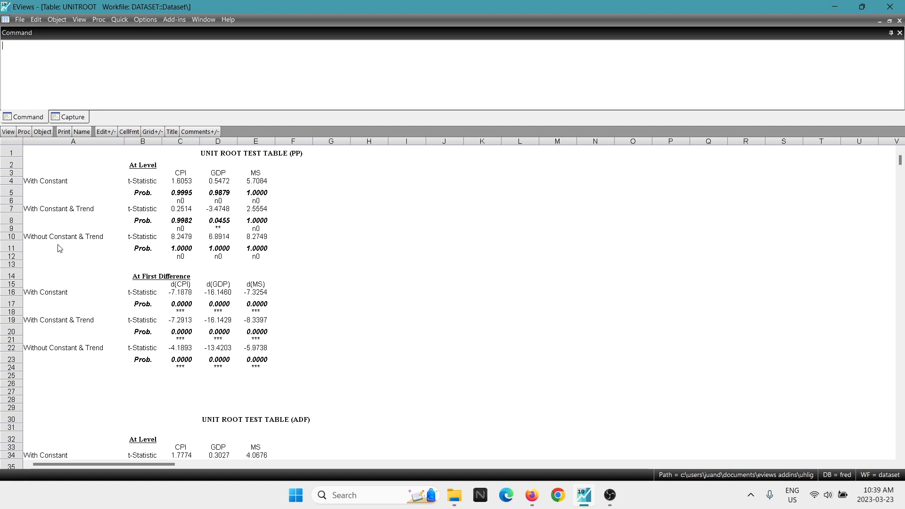
{"action": "mouse_move", "coordinate": [211, 286]}
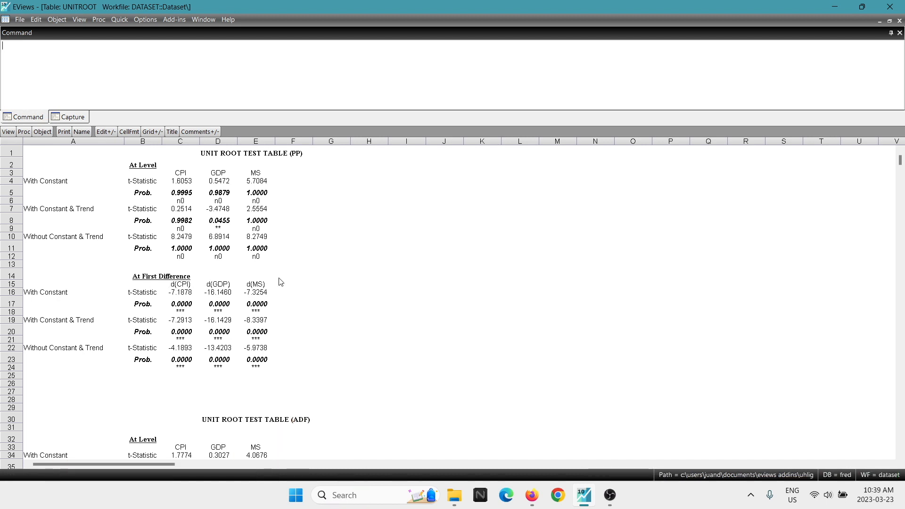
{"action": "mouse_move", "coordinate": [392, 272]}
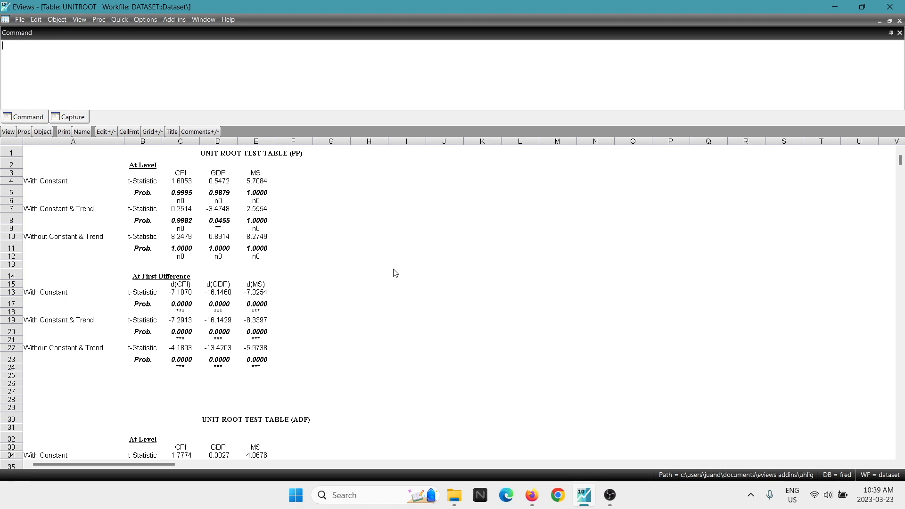
{"action": "mouse_move", "coordinate": [143, 155]}
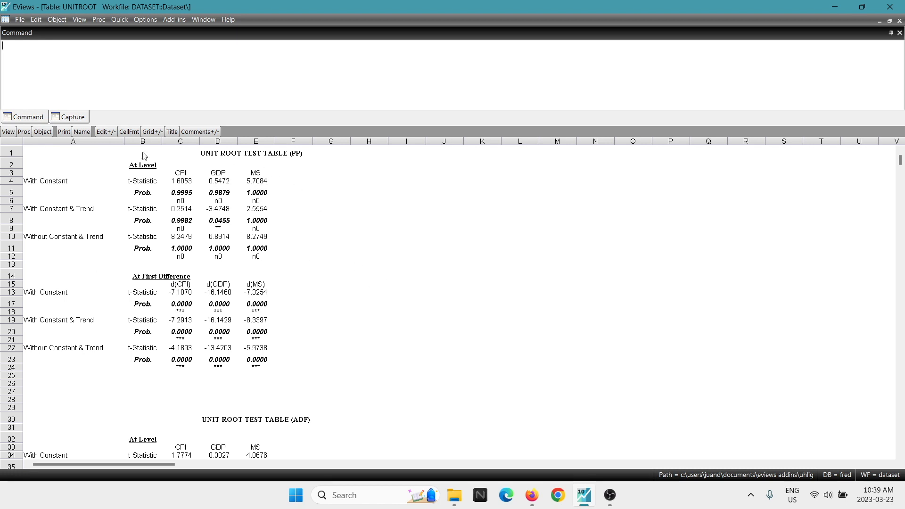
{"action": "mouse_move", "coordinate": [104, 194]}
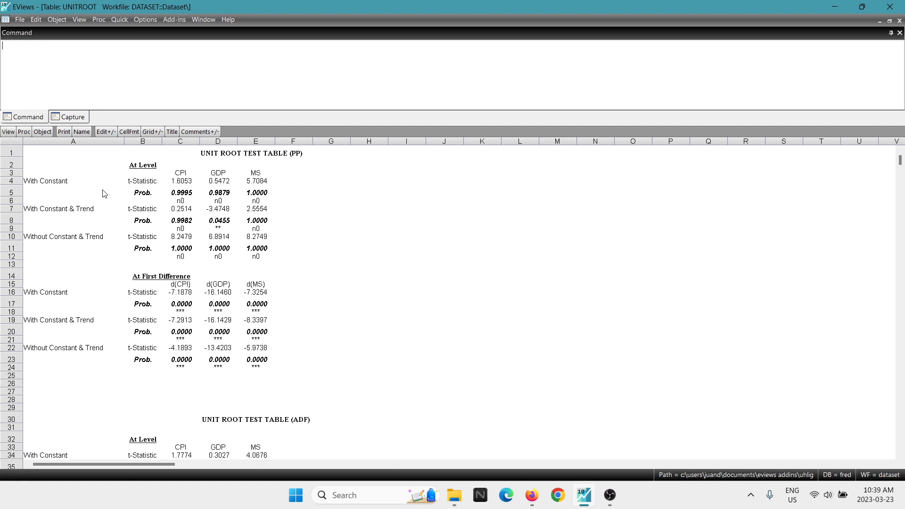
{"action": "mouse_move", "coordinate": [175, 344]}
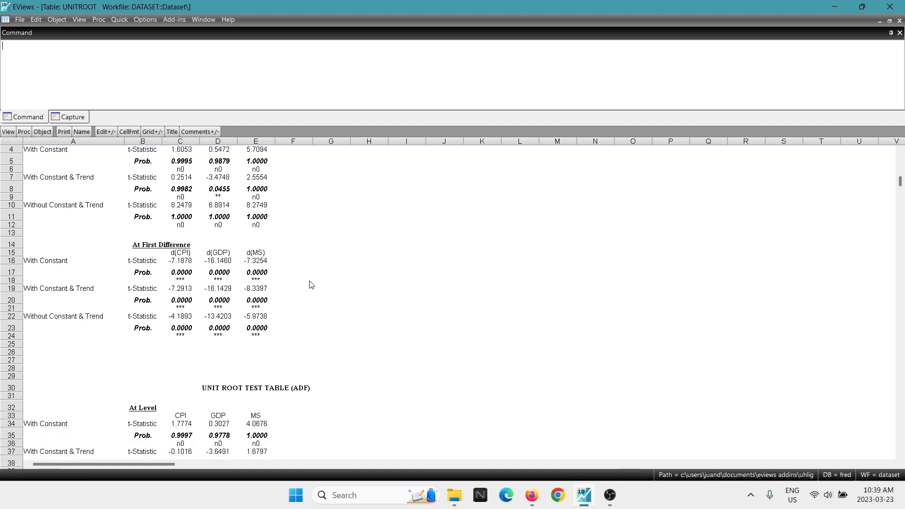
{"action": "scroll", "scroll_direction": "down", "scroll_amount": 3}
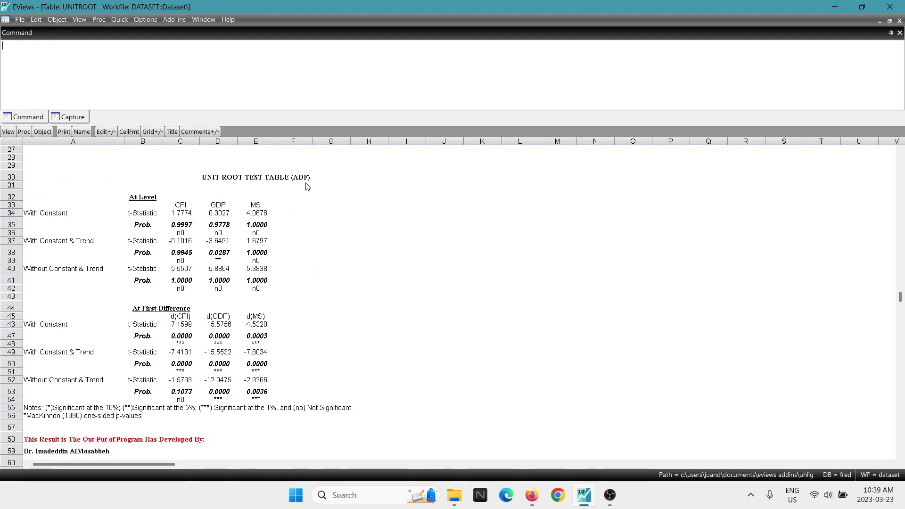
{"action": "mouse_move", "coordinate": [315, 202]}
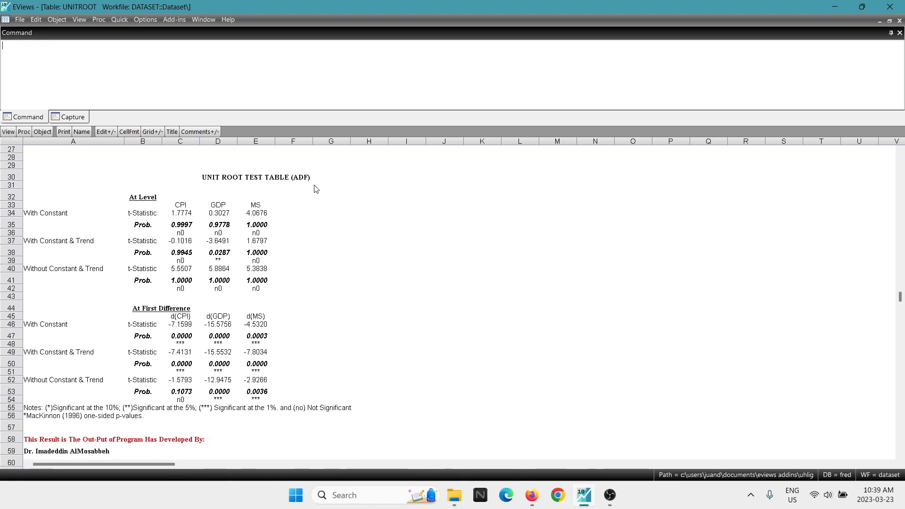
{"action": "mouse_move", "coordinate": [47, 222]}
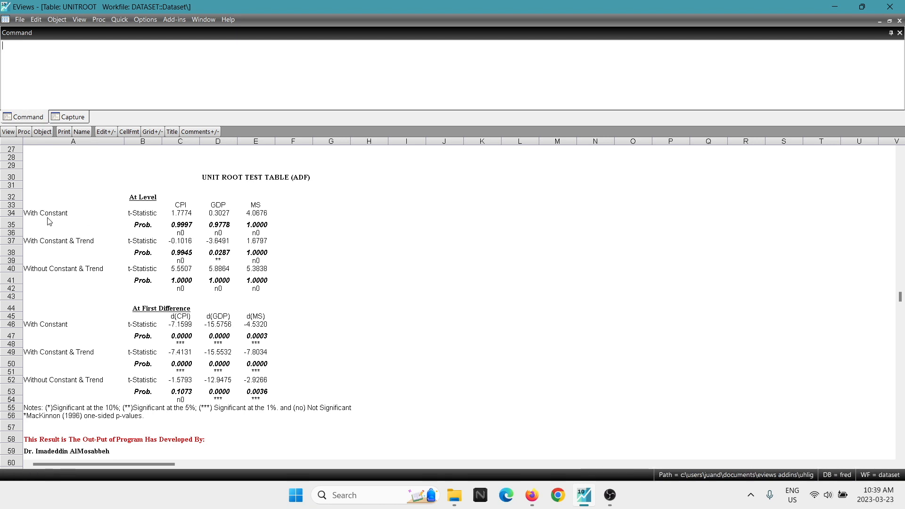
{"action": "mouse_move", "coordinate": [58, 281]}
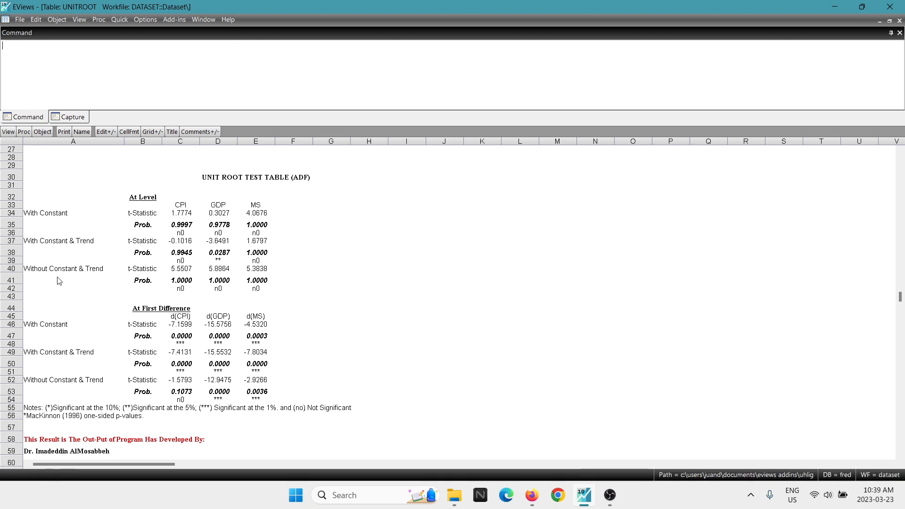
{"action": "mouse_move", "coordinate": [124, 303]}
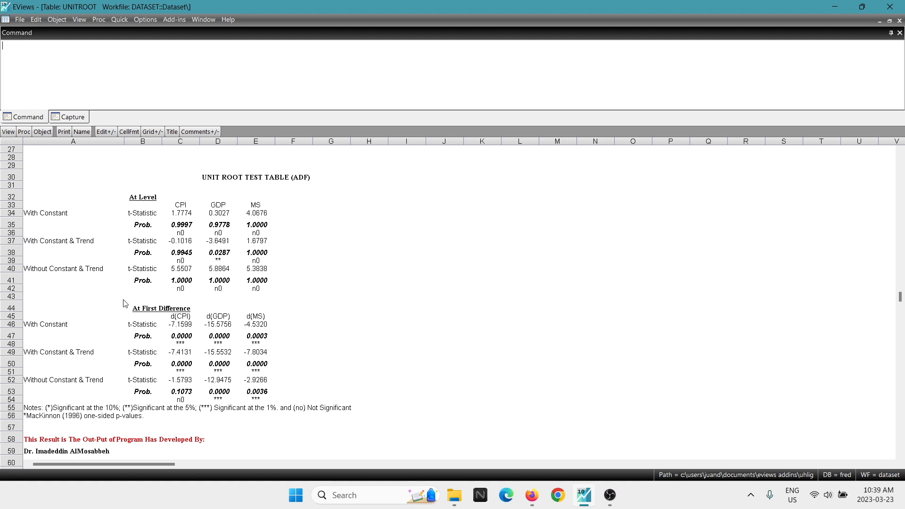
{"action": "mouse_move", "coordinate": [164, 324]}
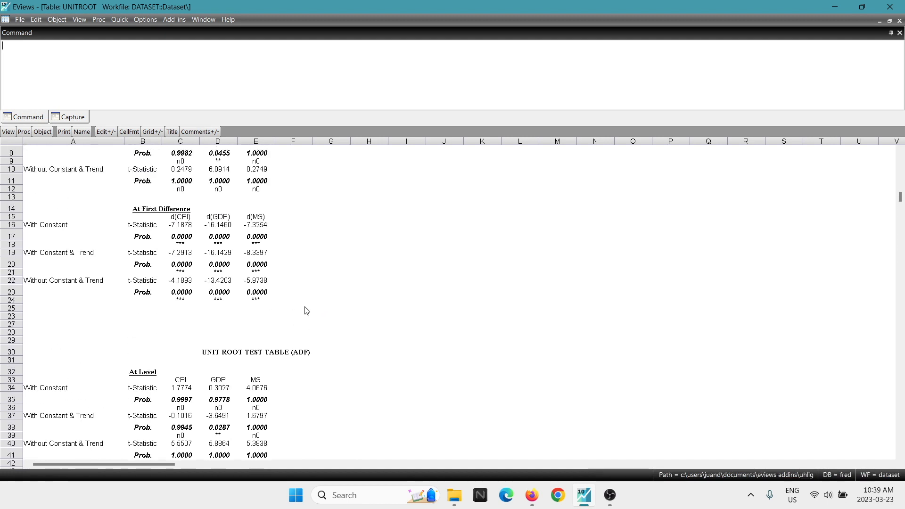
{"action": "scroll", "scroll_direction": "up", "scroll_amount": 3}
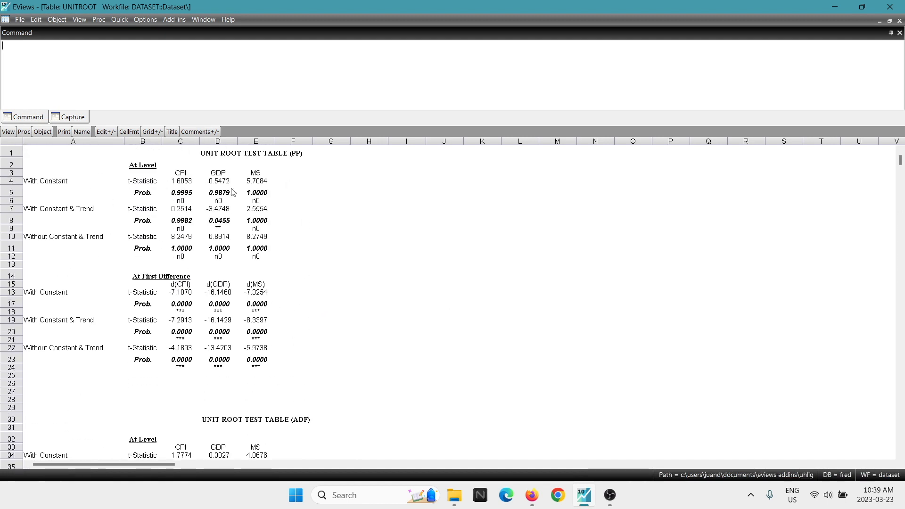
{"action": "mouse_move", "coordinate": [150, 184]}
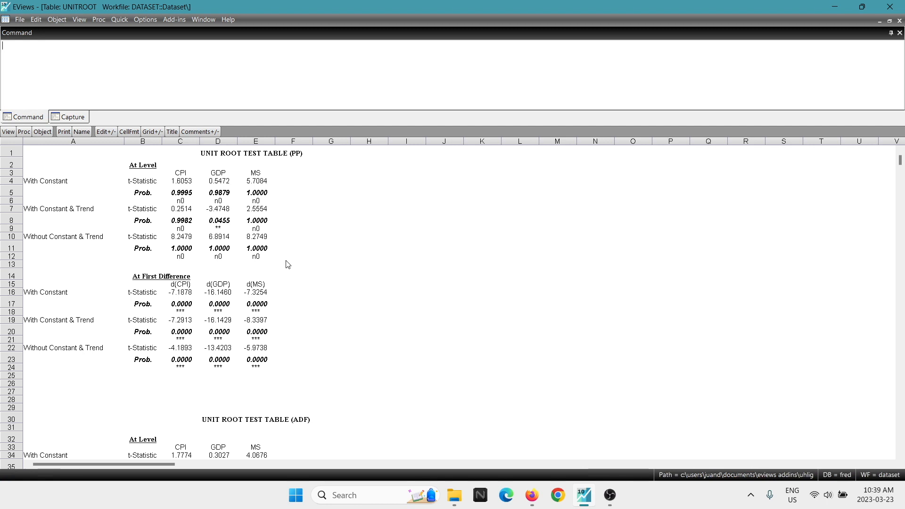
{"action": "mouse_move", "coordinate": [194, 195]}
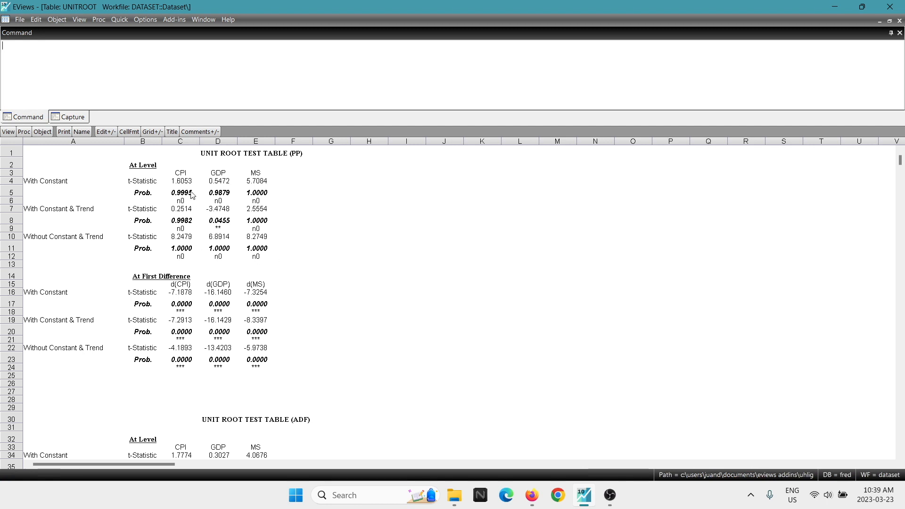
{"action": "mouse_move", "coordinate": [182, 202]}
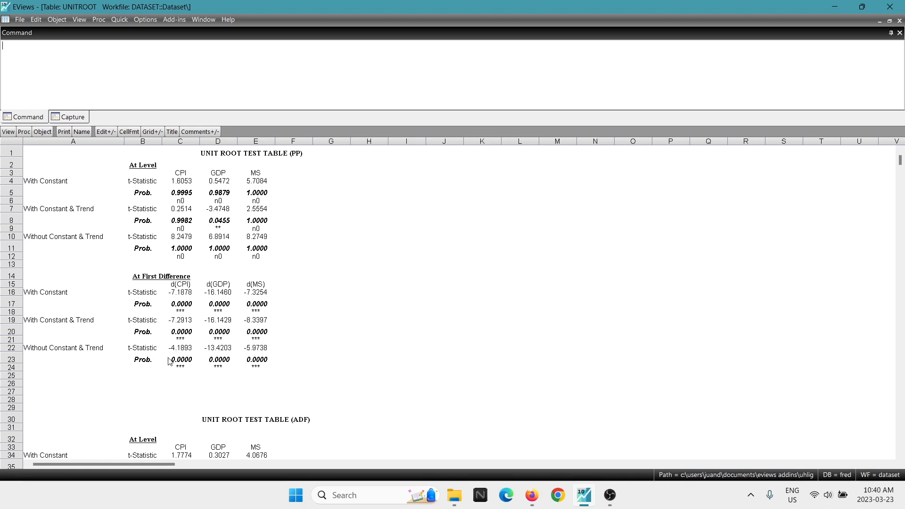
{"action": "mouse_move", "coordinate": [175, 309]}
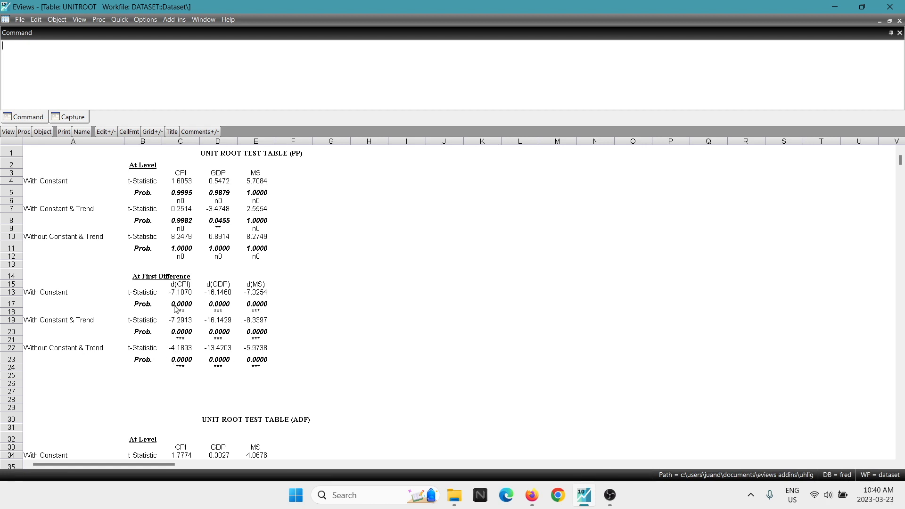
{"action": "mouse_move", "coordinate": [174, 314]}
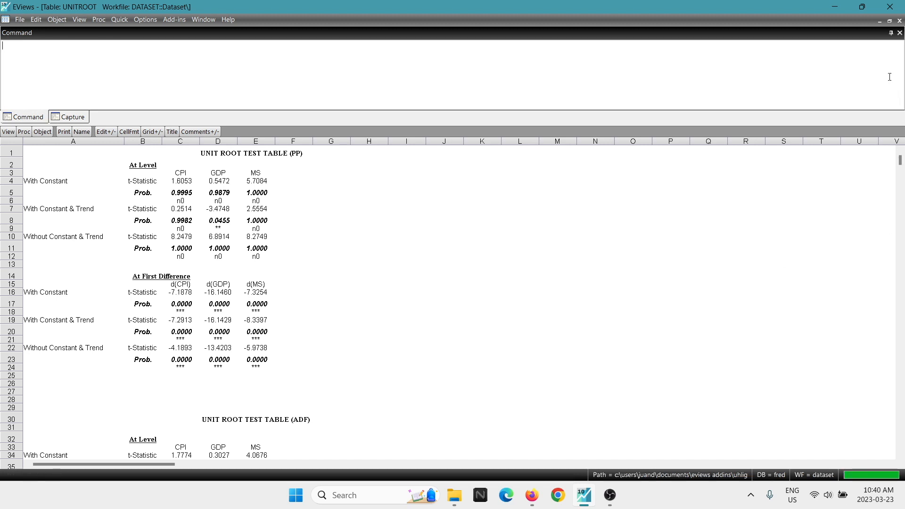
{"action": "mouse_move", "coordinate": [899, 29]}
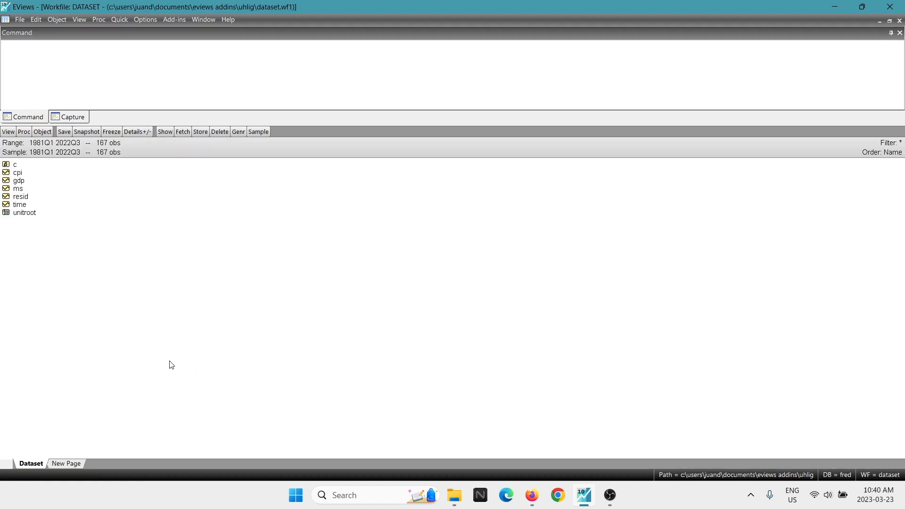
{"action": "mouse_move", "coordinate": [94, 339]}
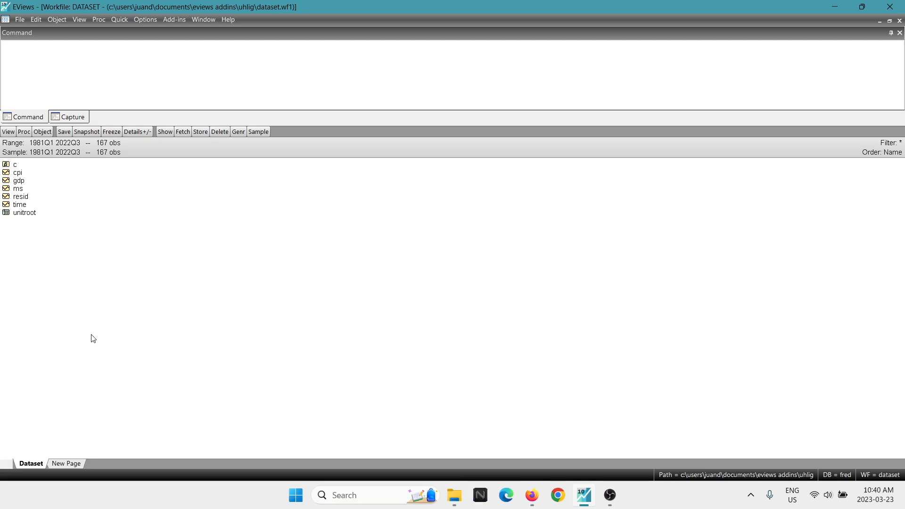
{"action": "mouse_move", "coordinate": [145, 292]}
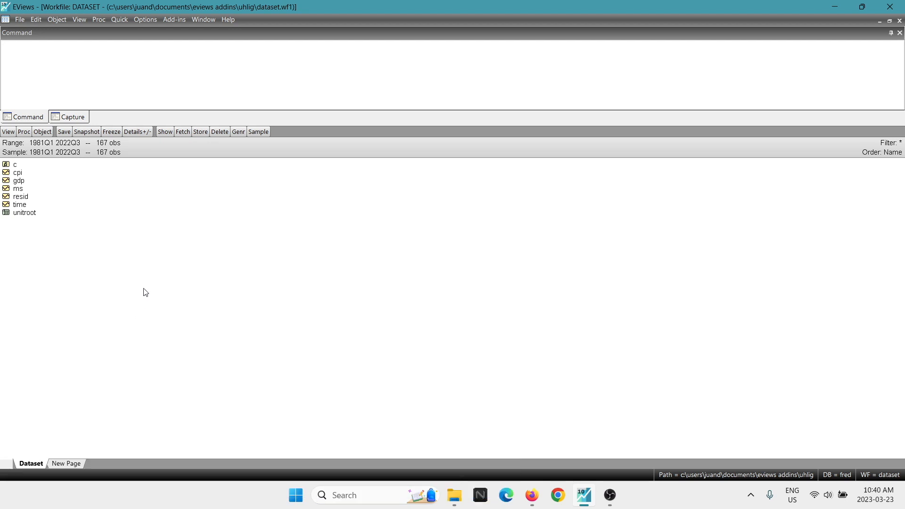
{"action": "mouse_move", "coordinate": [137, 273]}
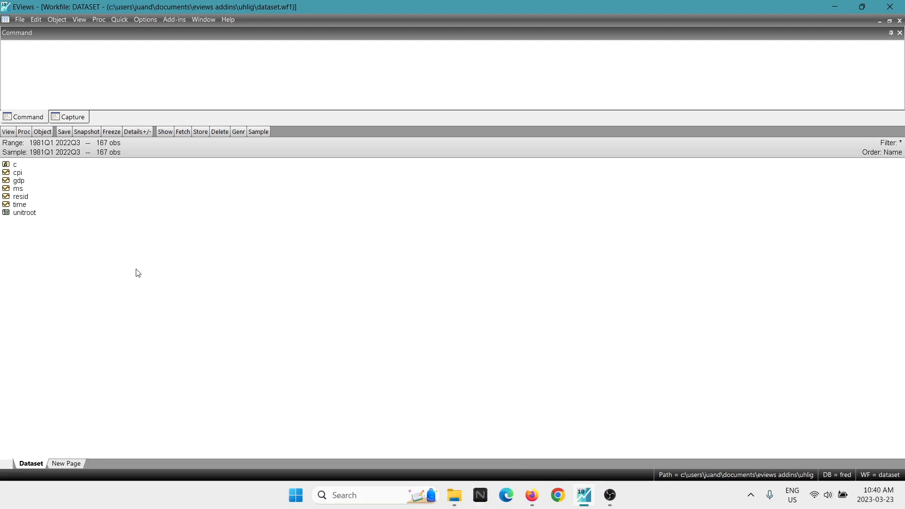